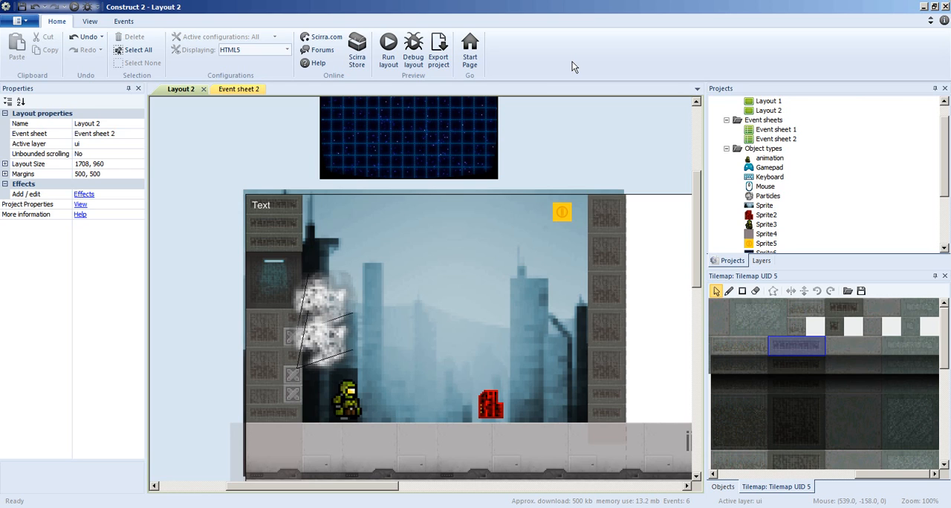
mouse_move(235, 225)
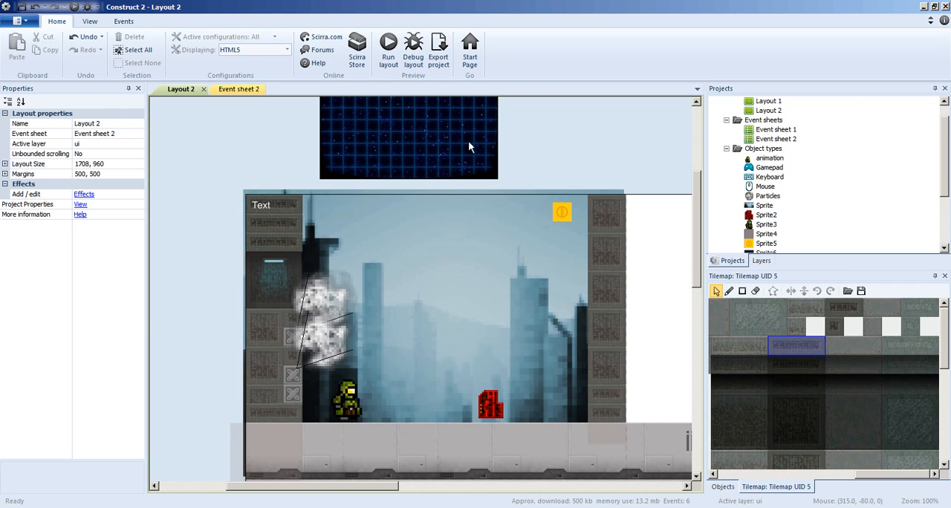
mouse_move(612, 128)
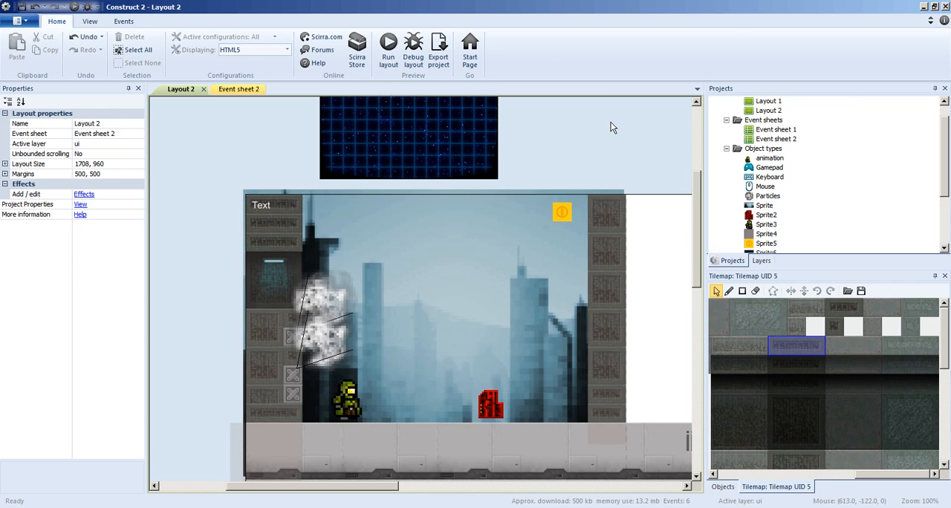
- Close the Layout 2 editor so Event sheet 1 with its hover-wait-go-to-Layout-2 event shows
left_click(345, 398)
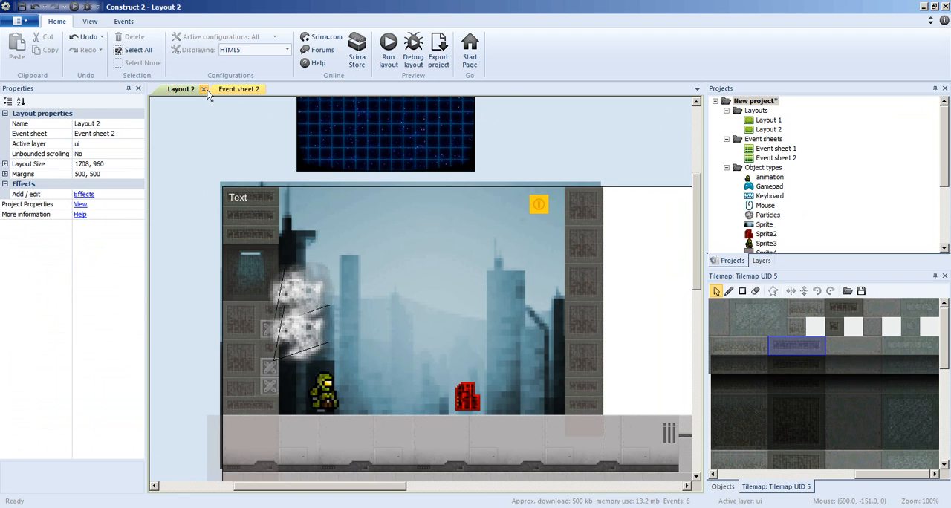
left_click(205, 89)
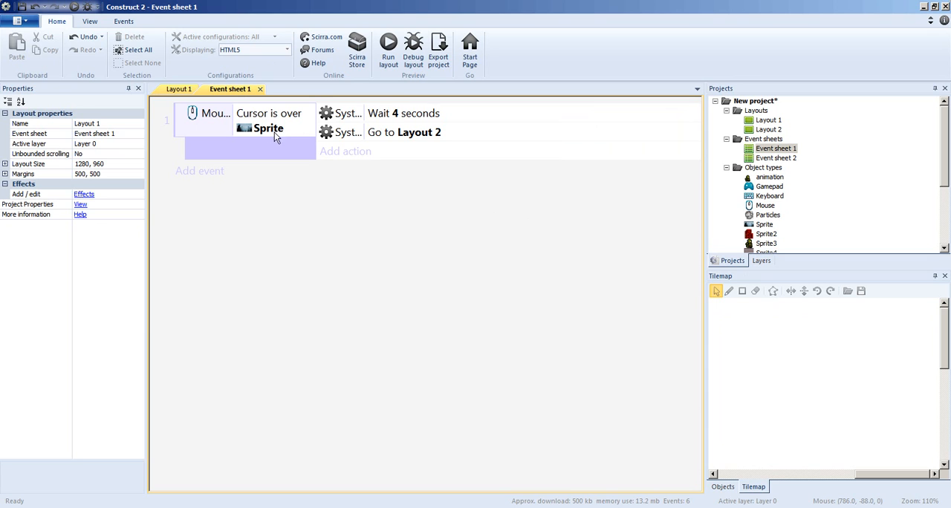
mouse_move(489, 253)
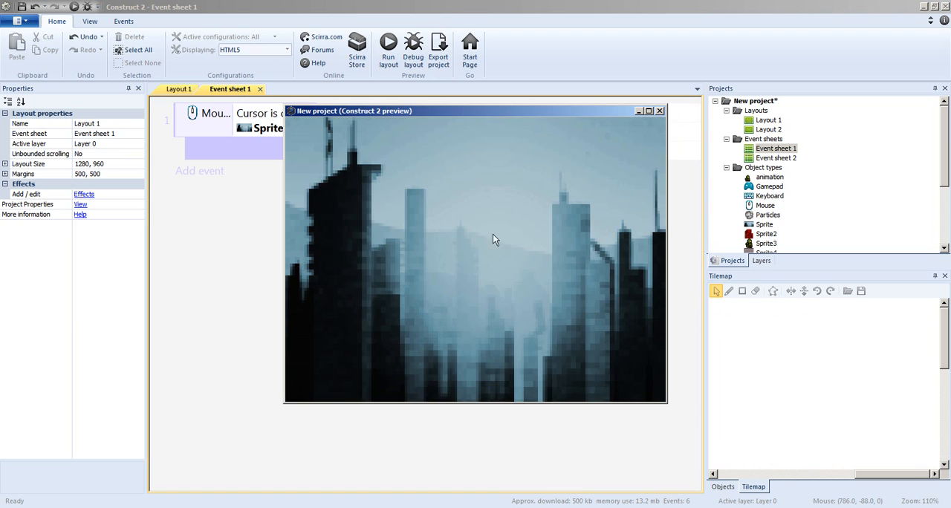
mouse_move(416, 208)
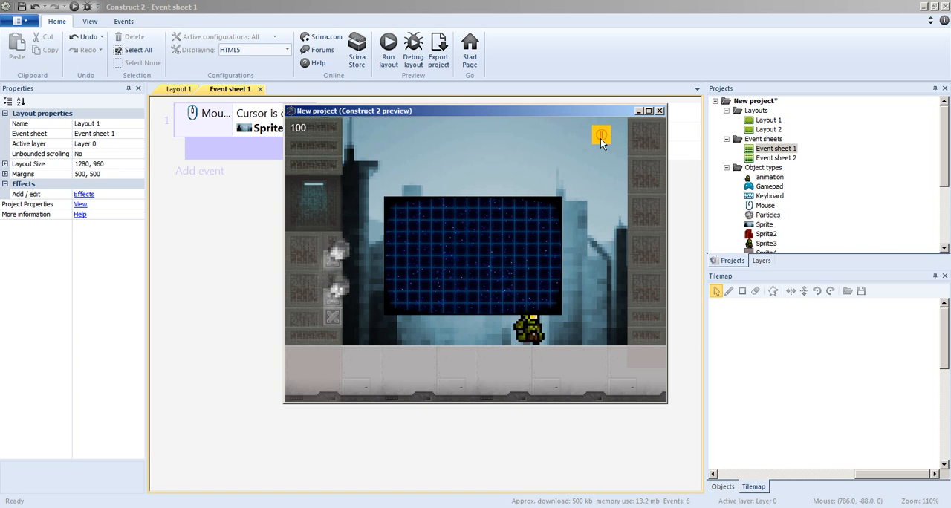
mouse_move(585, 184)
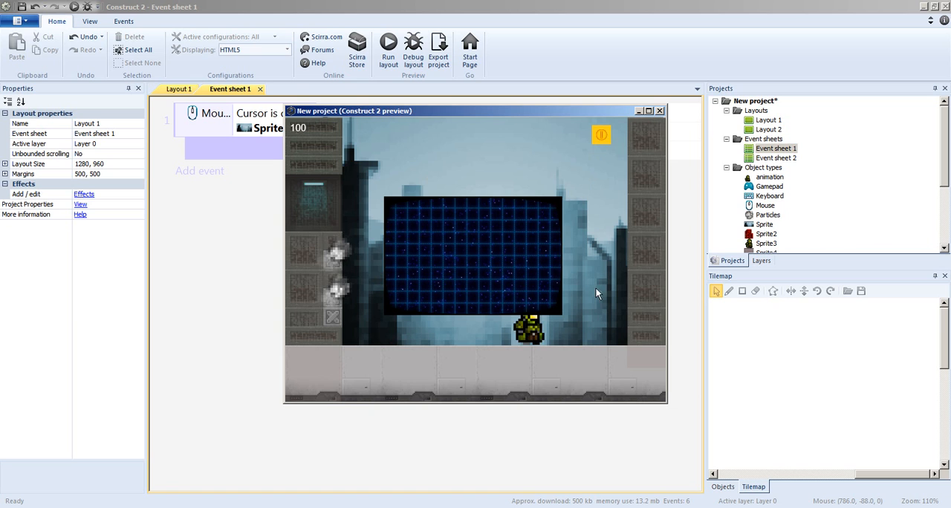
mouse_move(416, 229)
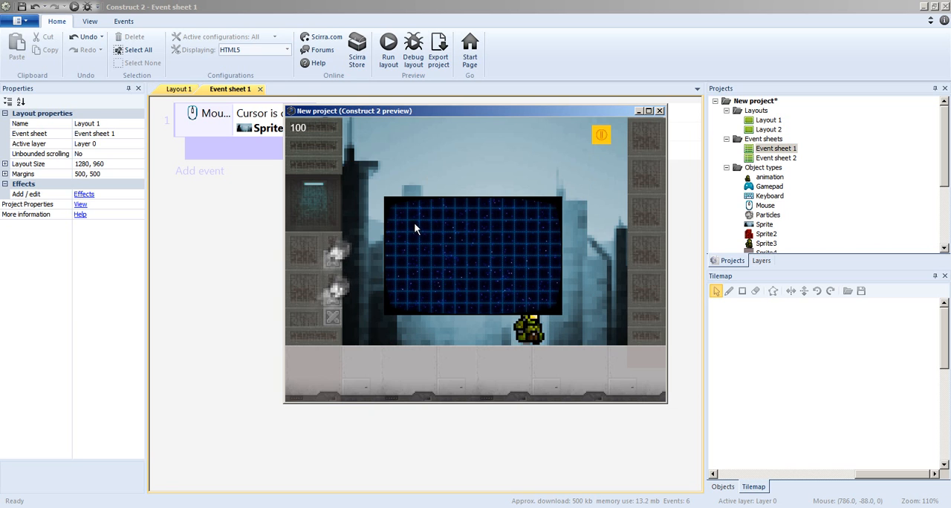
mouse_move(425, 223)
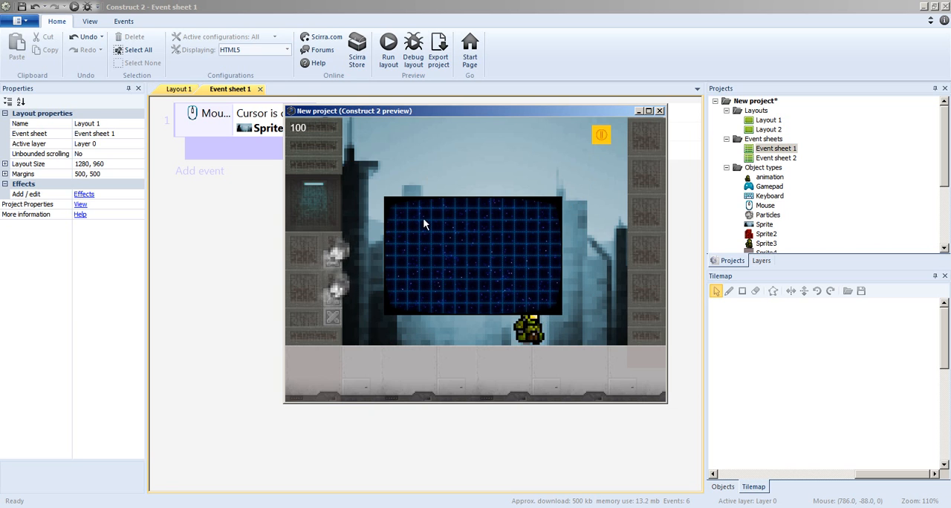
mouse_move(408, 217)
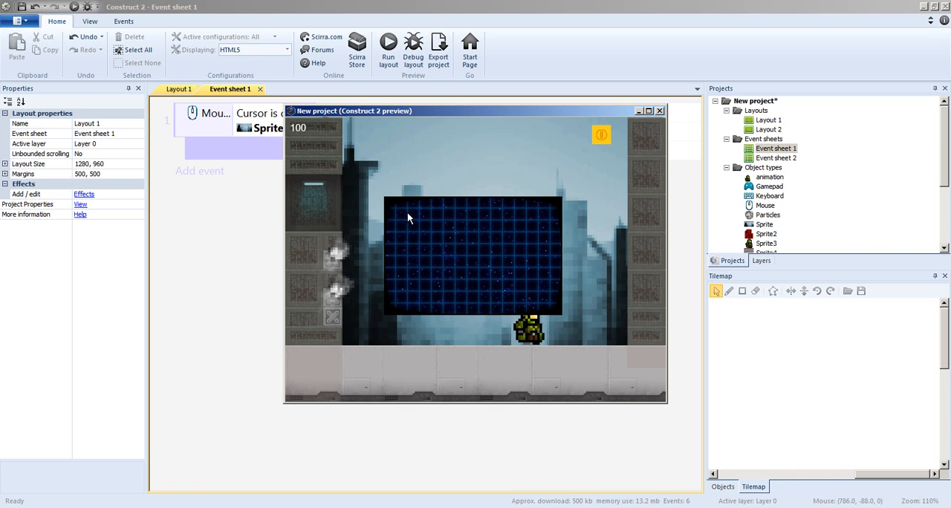
mouse_move(428, 226)
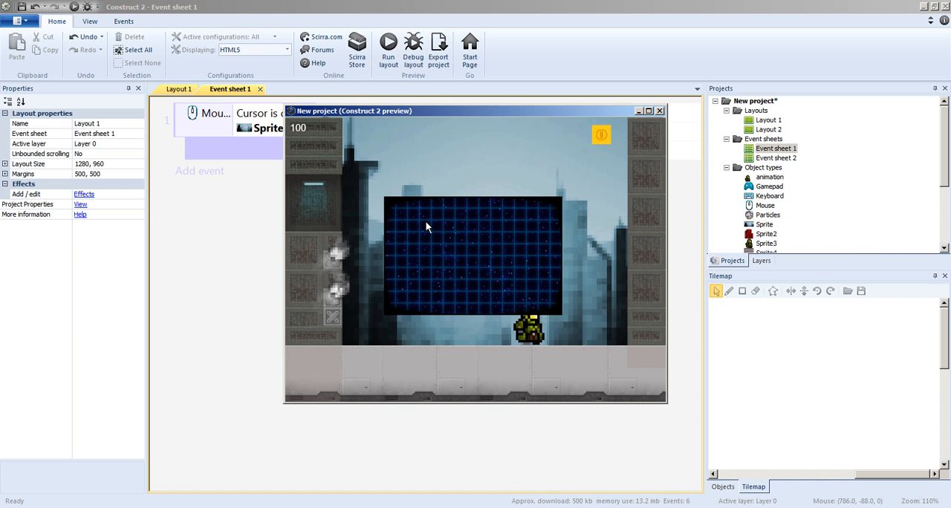
mouse_move(417, 235)
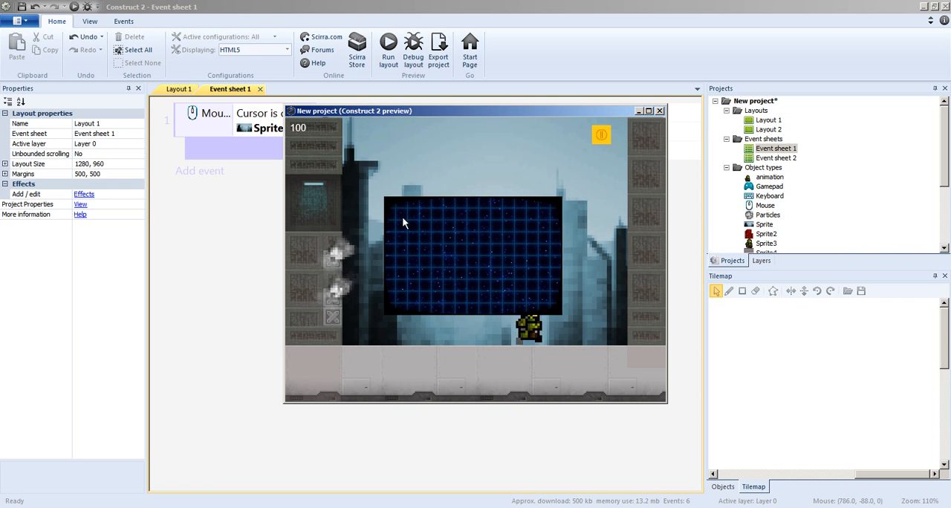
mouse_move(410, 238)
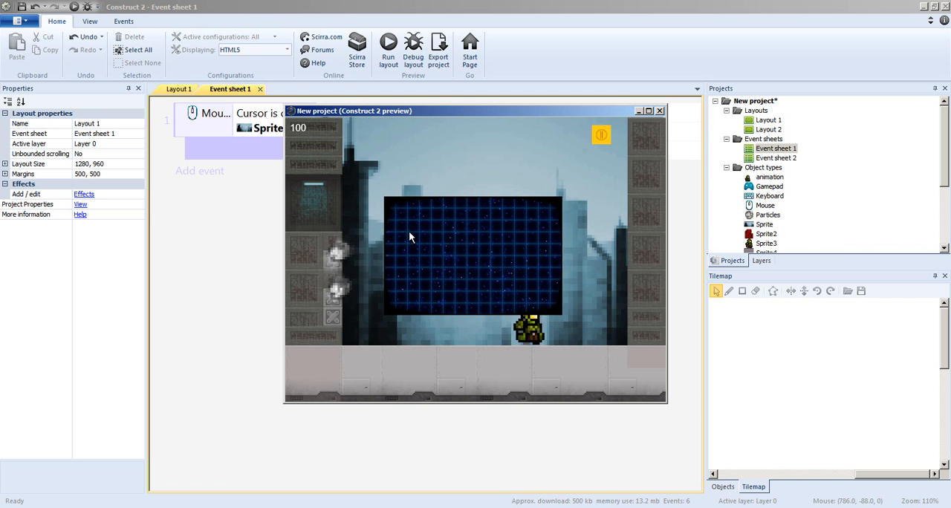
mouse_move(485, 267)
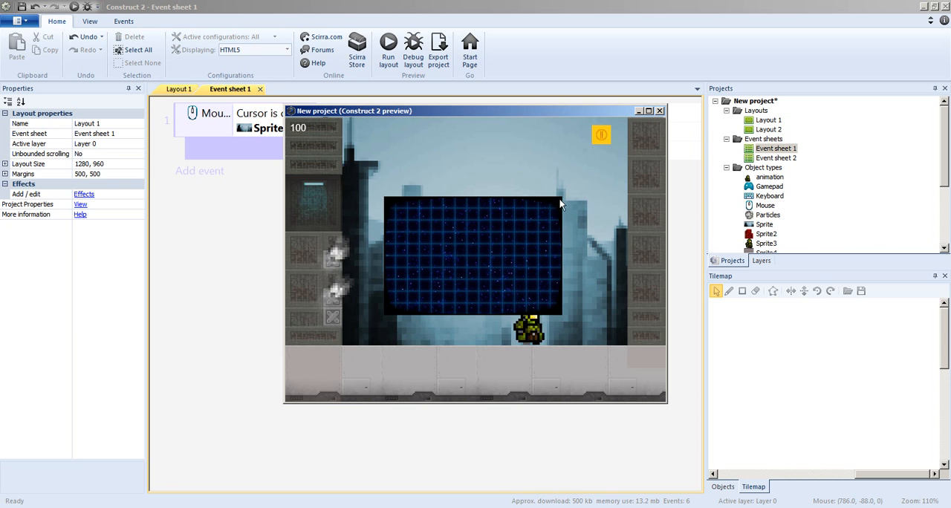
mouse_move(603, 138)
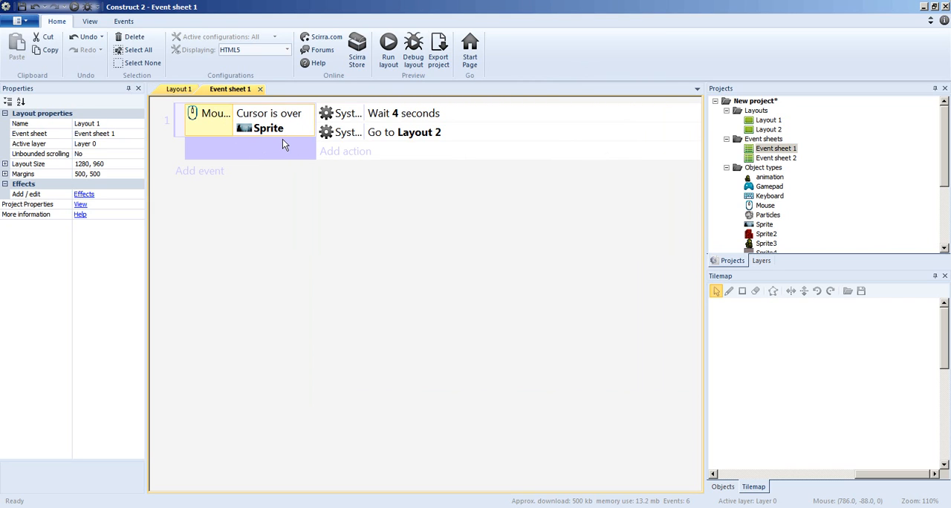
mouse_move(371, 119)
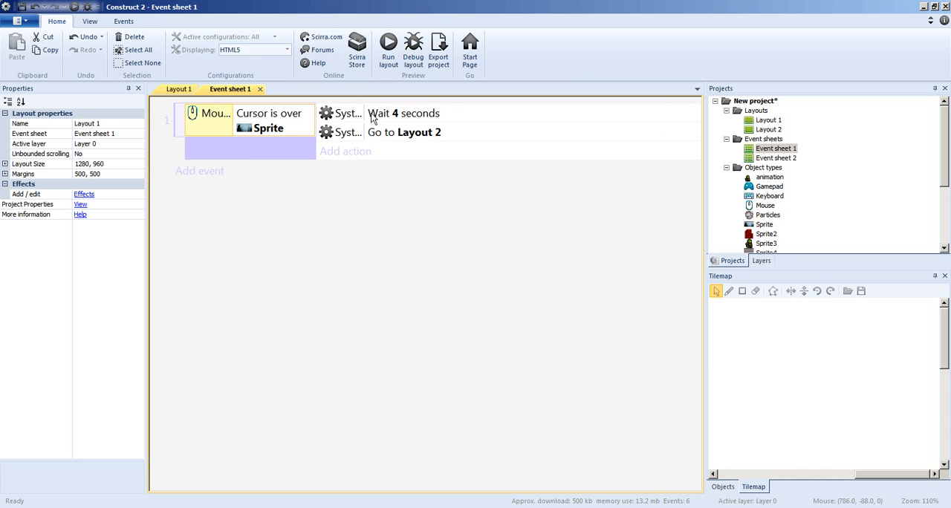
- Close Event sheet 1 and Layout 1, leaving Layout 2 open with Event sheet 2
left_click(404, 132)
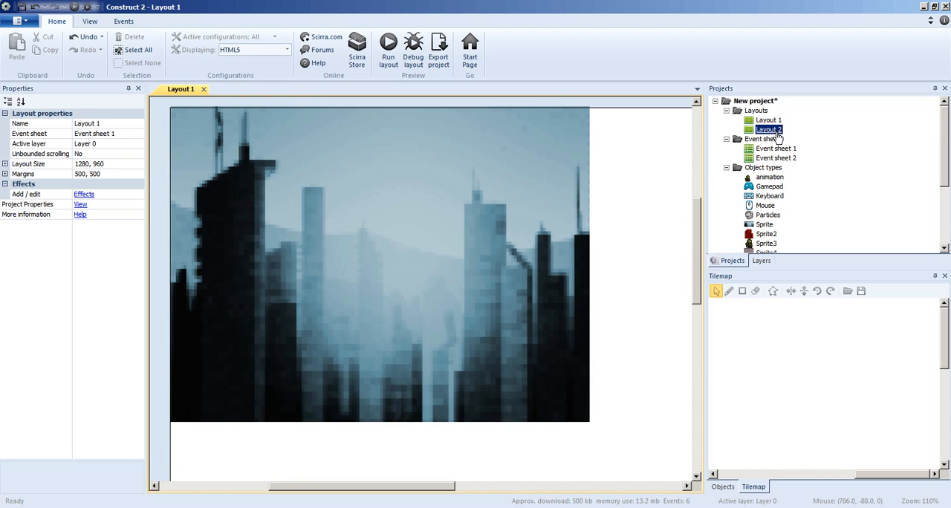
double_click(768, 129)
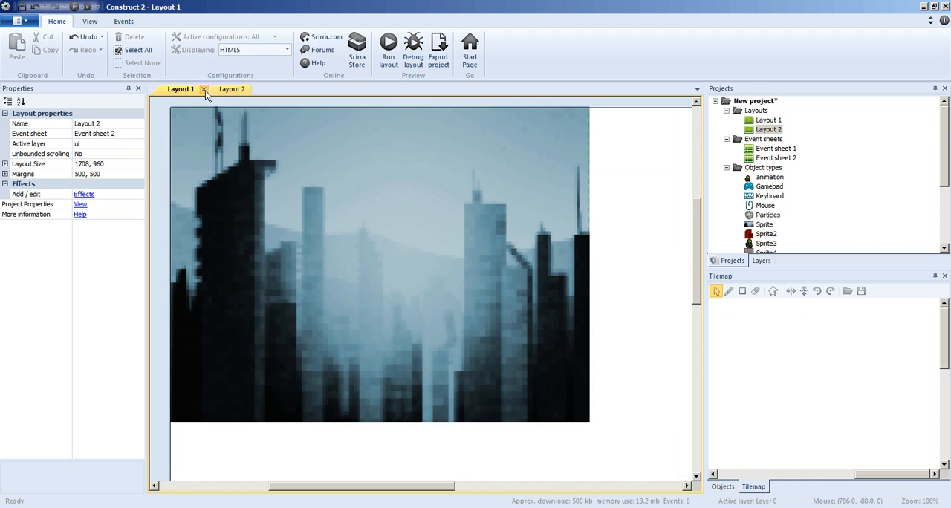
left_click(205, 89)
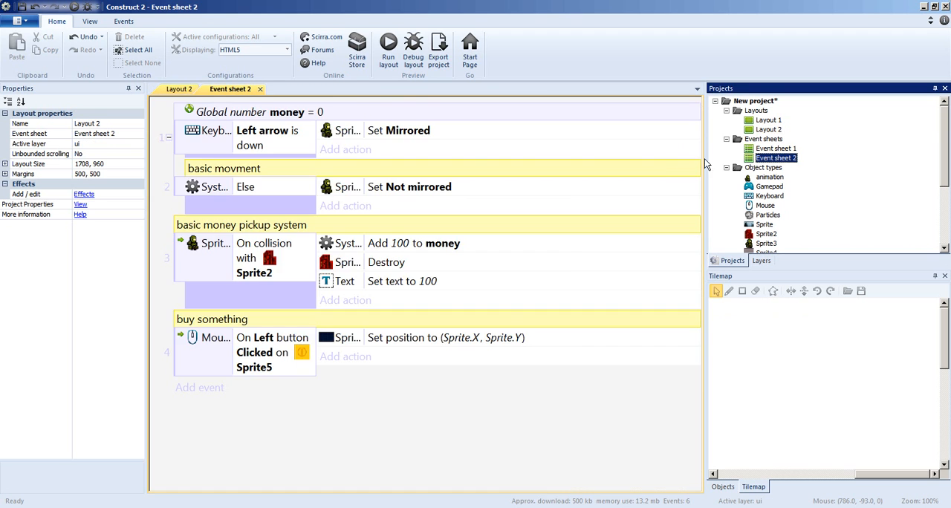
left_click(180, 89)
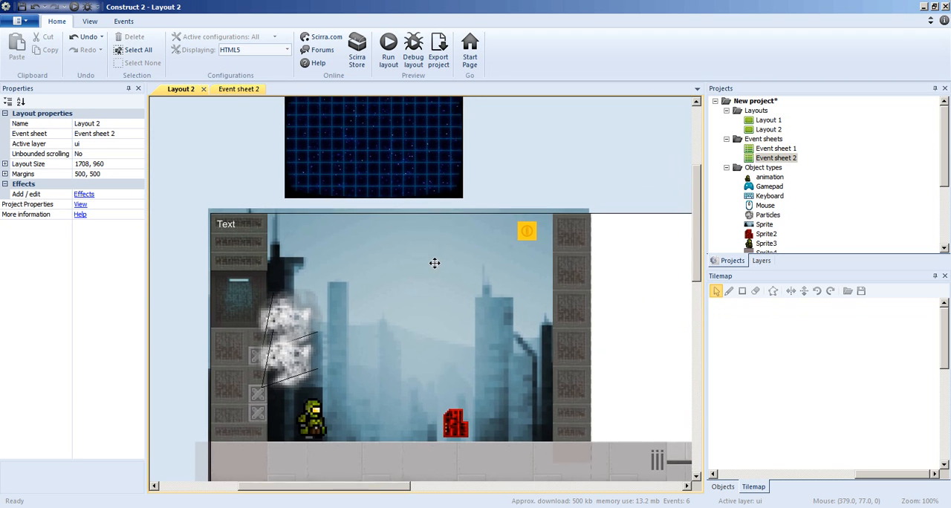
- Set the ui layer's parallax to 0, 0 so it stays fixed while the level scrolls
left_click(373, 141)
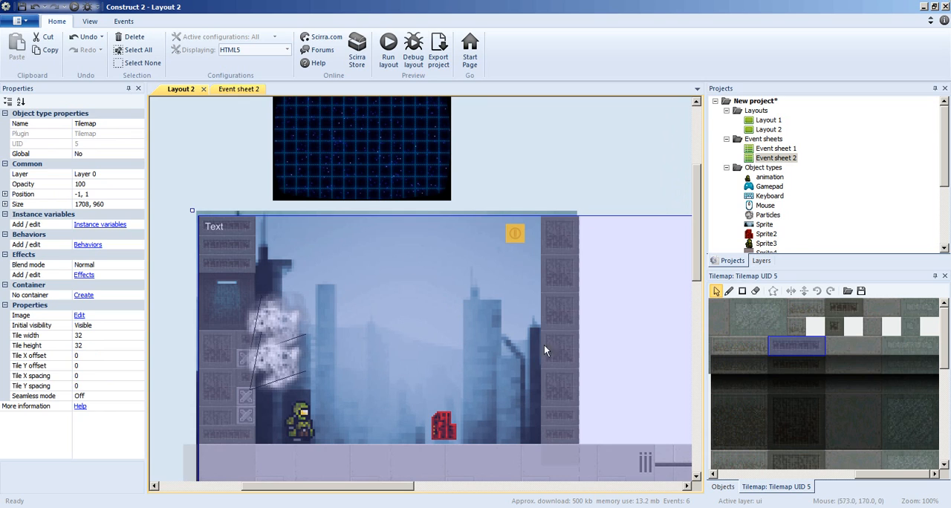
mouse_move(767, 265)
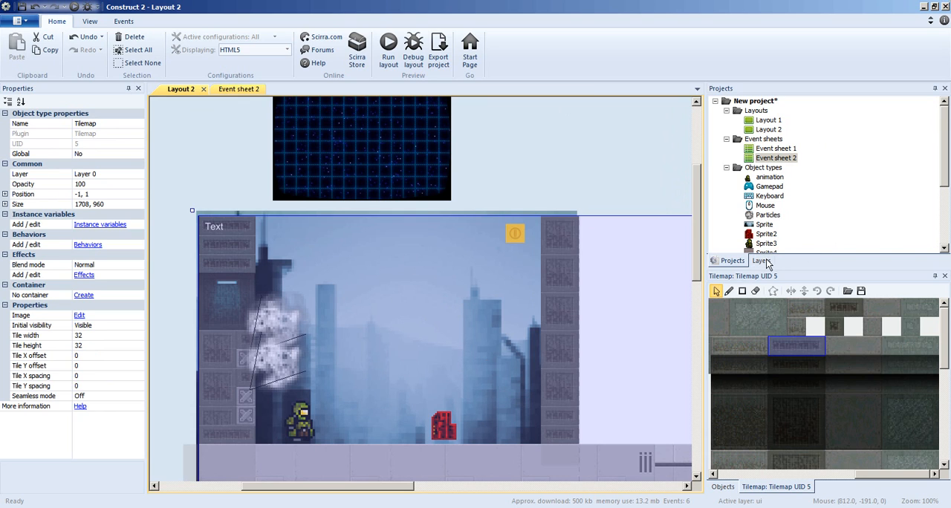
left_click(761, 262)
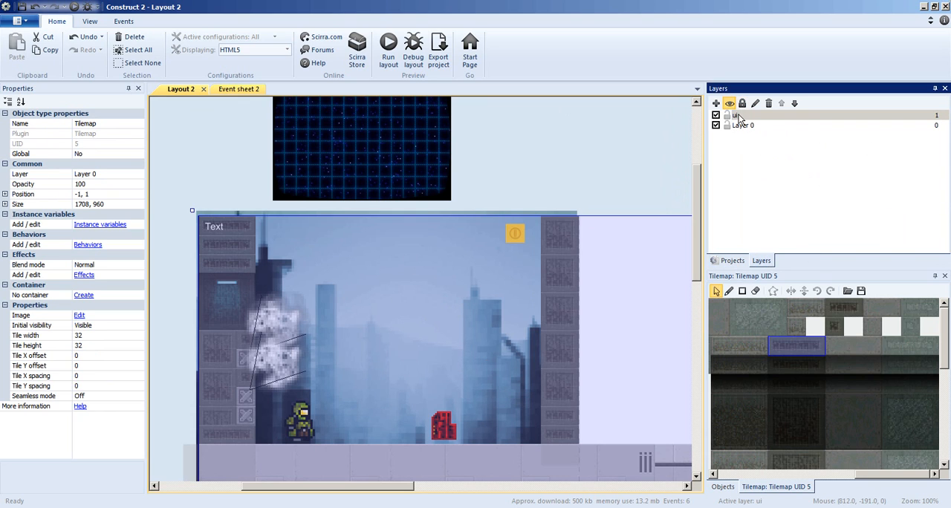
left_click(737, 115)
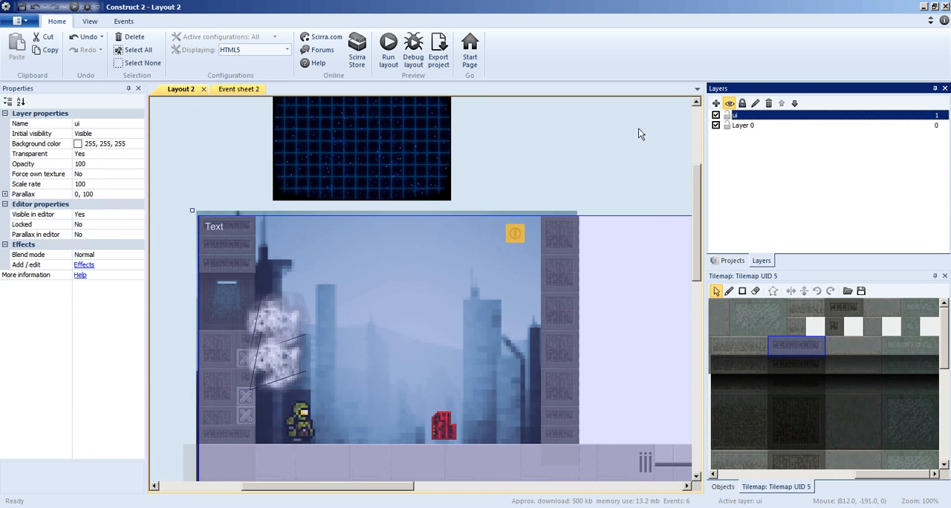
left_click(107, 194)
type("0")
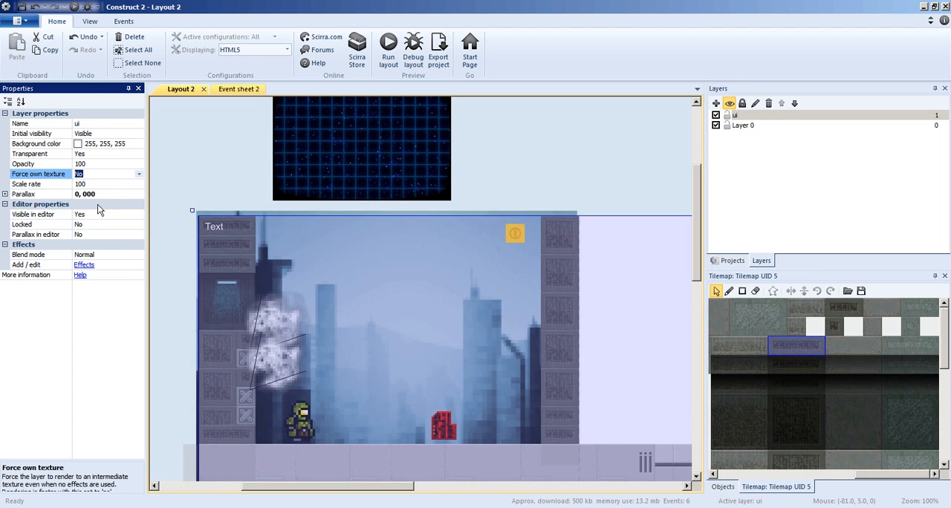
left_click(86, 193)
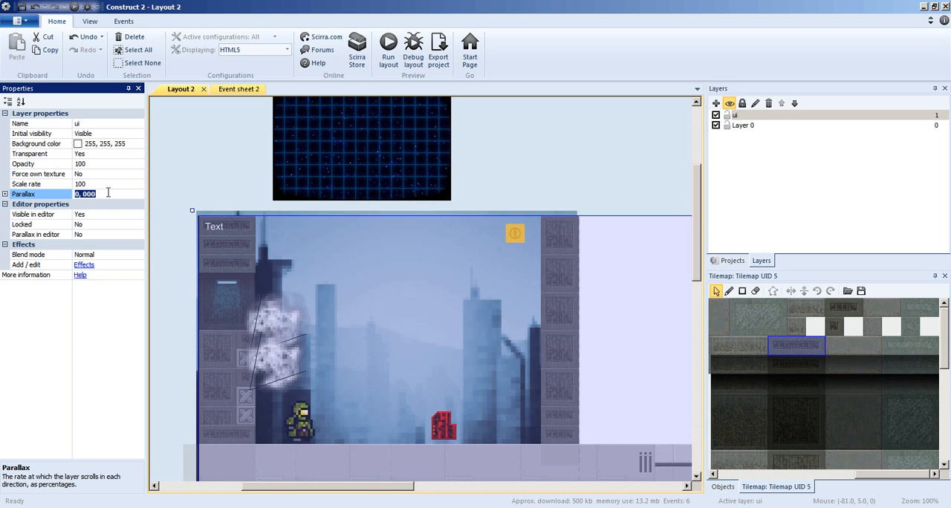
mouse_move(537, 228)
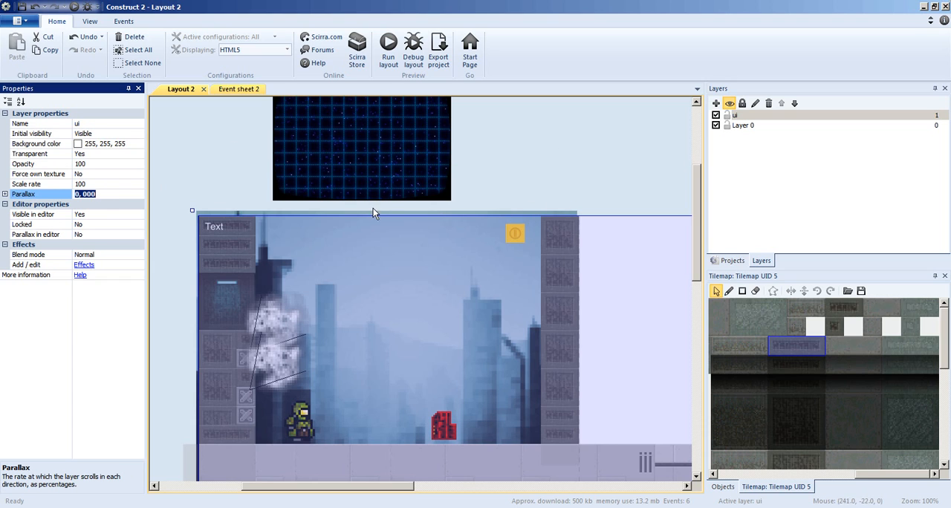
mouse_move(83, 181)
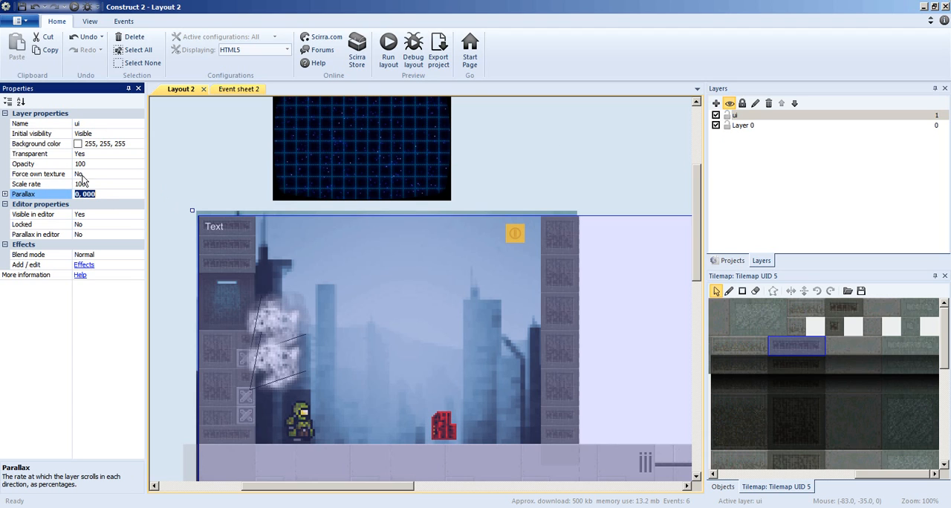
left_click(742, 125)
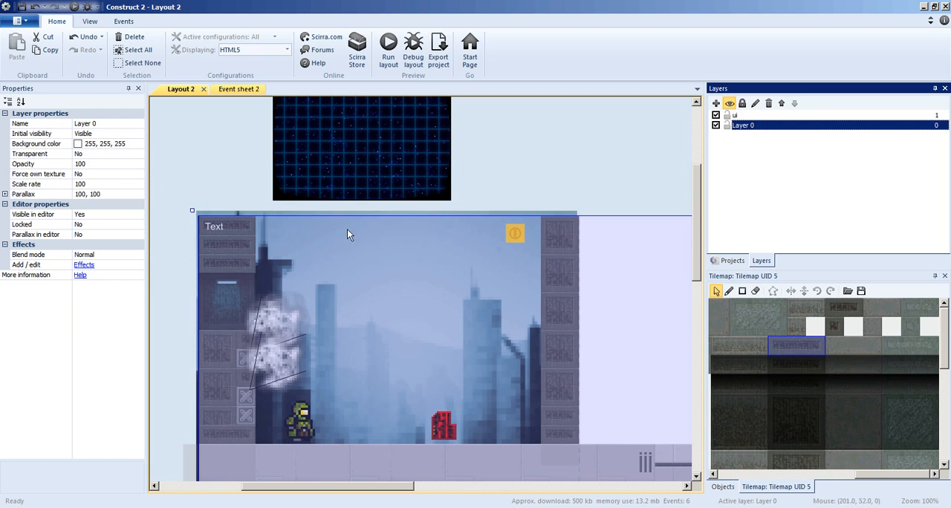
- Show the project's object types and bring up the layout's context menu for inserting an object
left_click(731, 260)
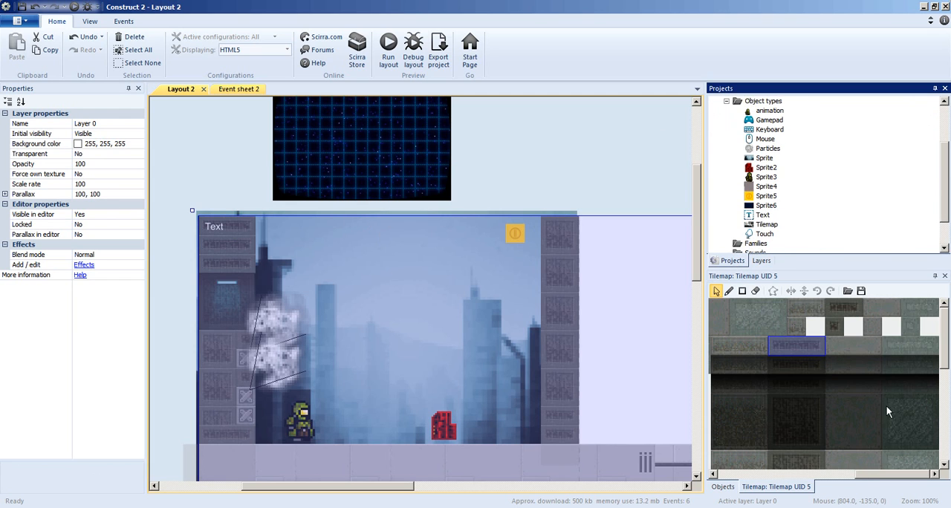
left_click(853, 413)
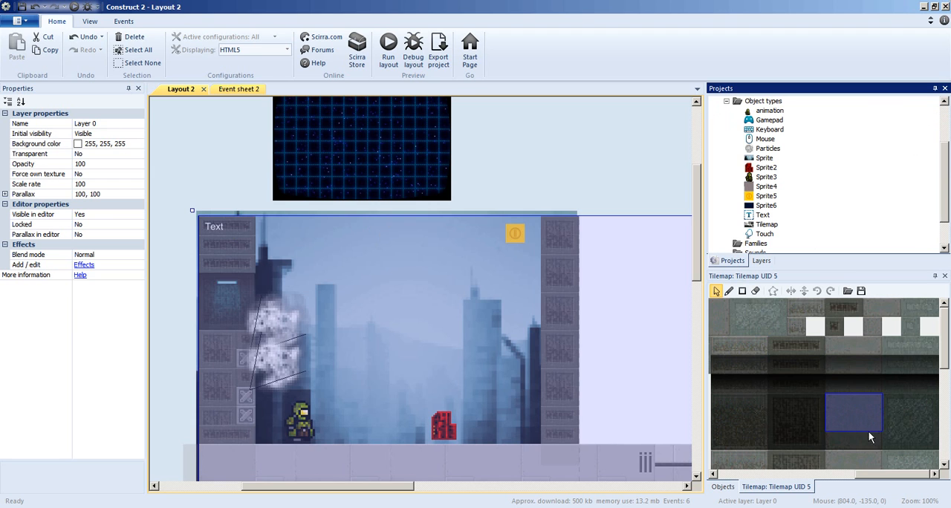
right_click(609, 153)
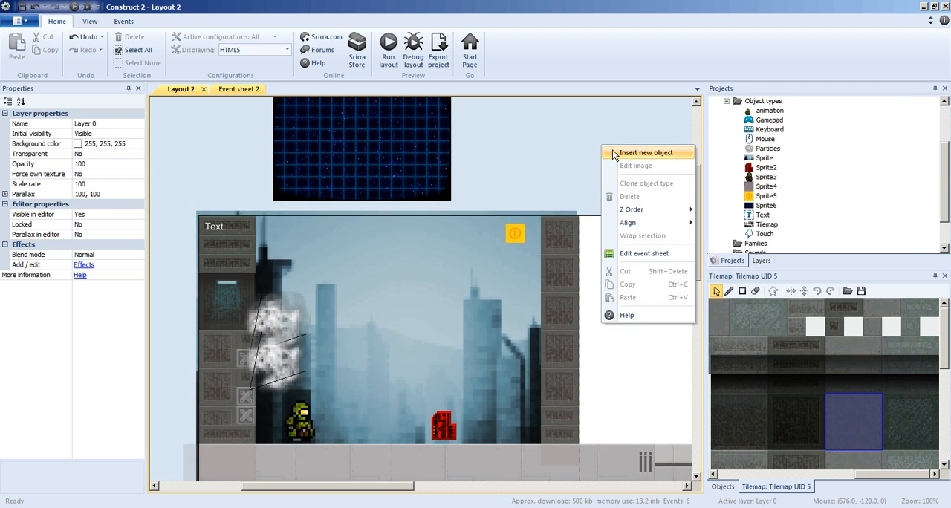
- Insert a new Tilemap object, Tilemap2, with a tileset image loaded, and return to Layout 2
left_click(644, 154)
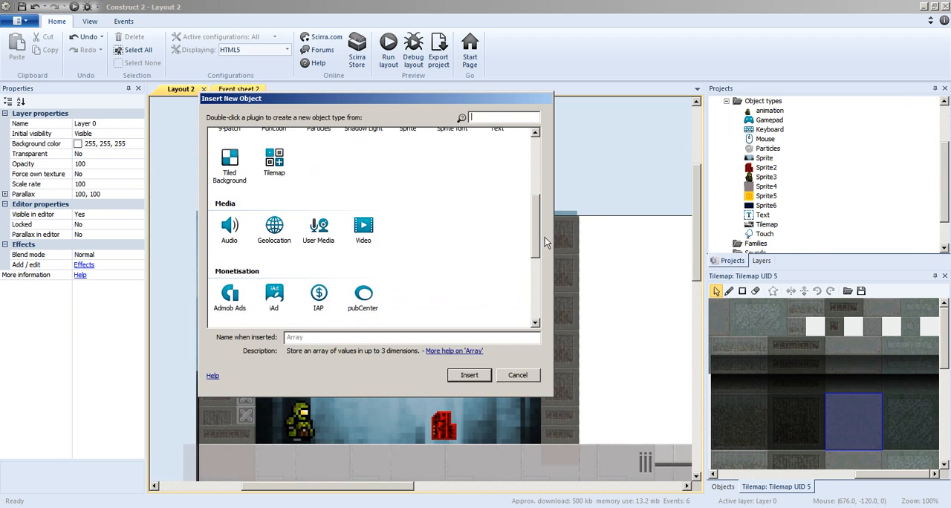
left_click(273, 160)
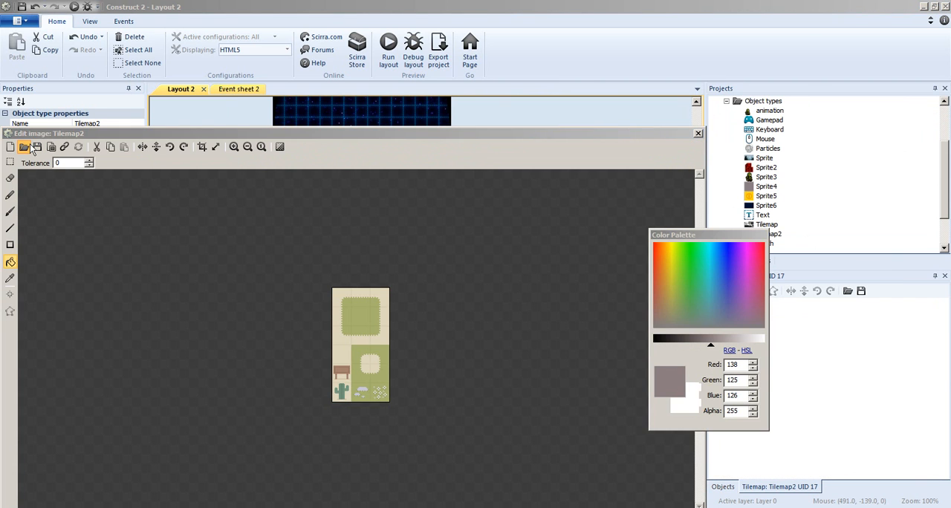
left_click(24, 147)
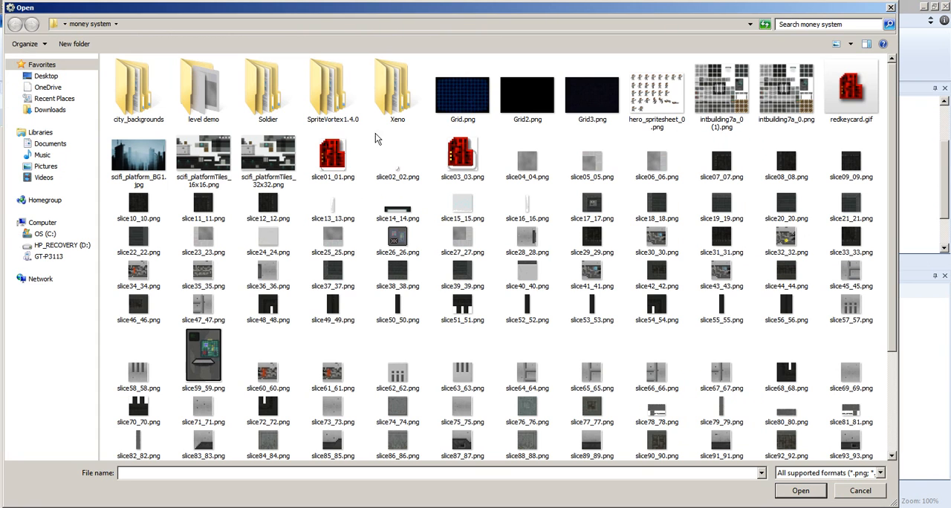
left_click(203, 156)
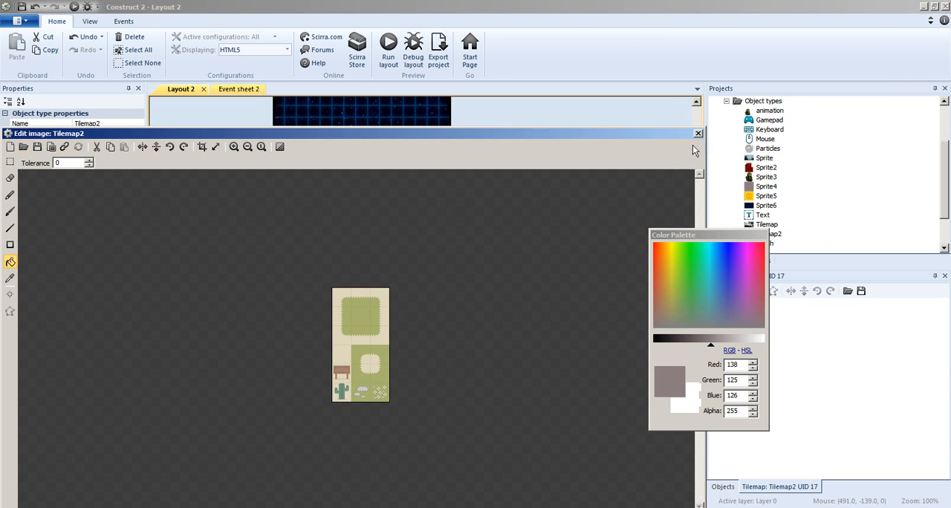
left_click(697, 133)
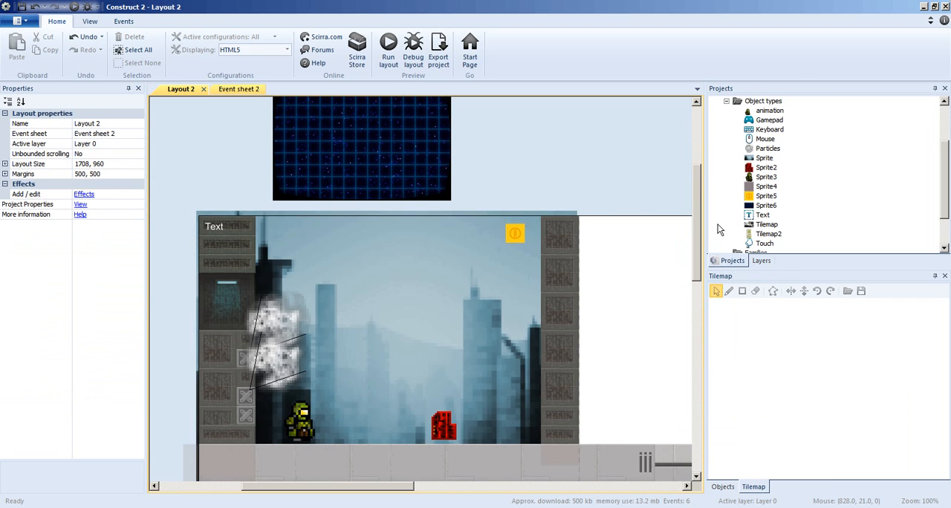
scroll("down", 3)
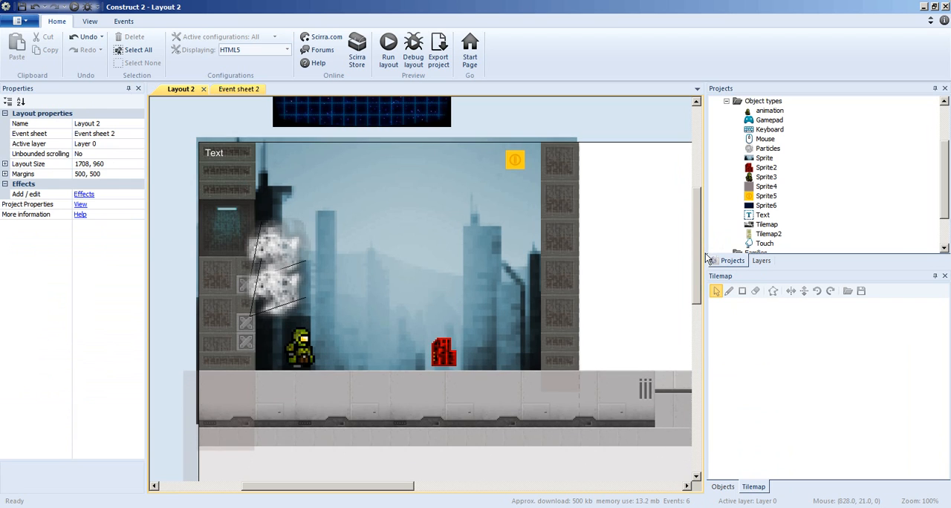
- Paint tiles with the pencil tool, adding a striped block on the left wall and more floor with a ladder
left_click(558, 266)
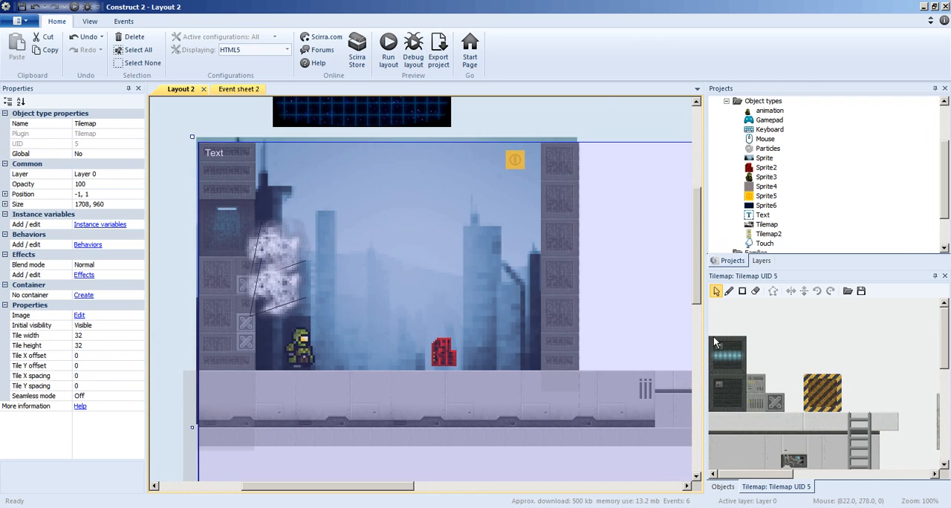
left_click(728, 354)
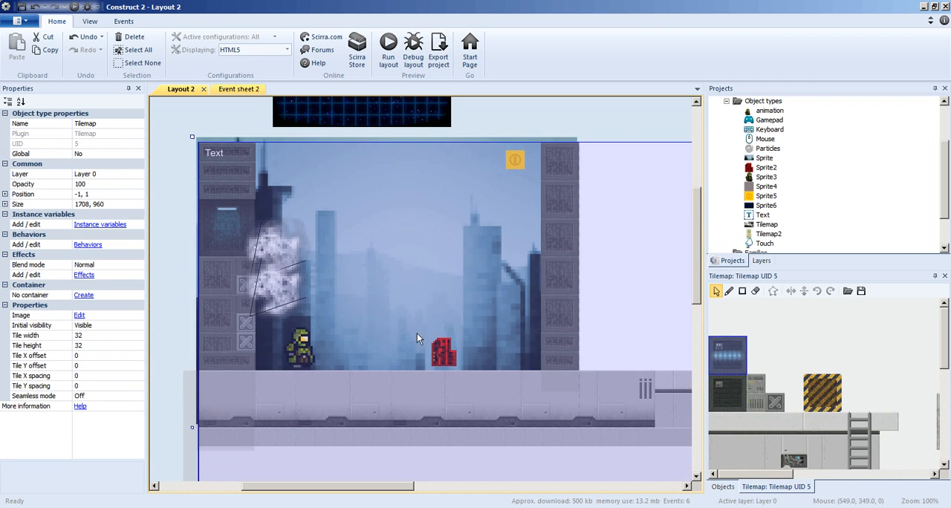
left_click(727, 291)
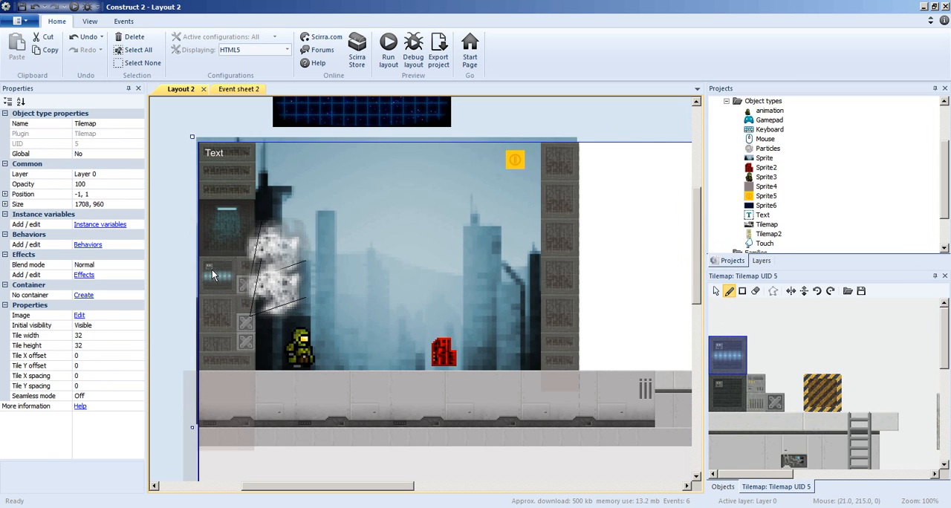
left_click(823, 394)
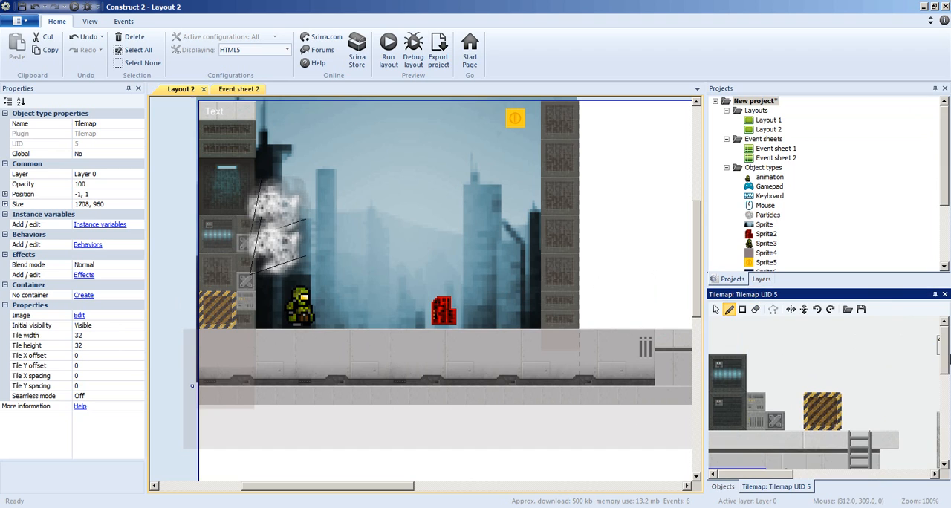
left_click(745, 372)
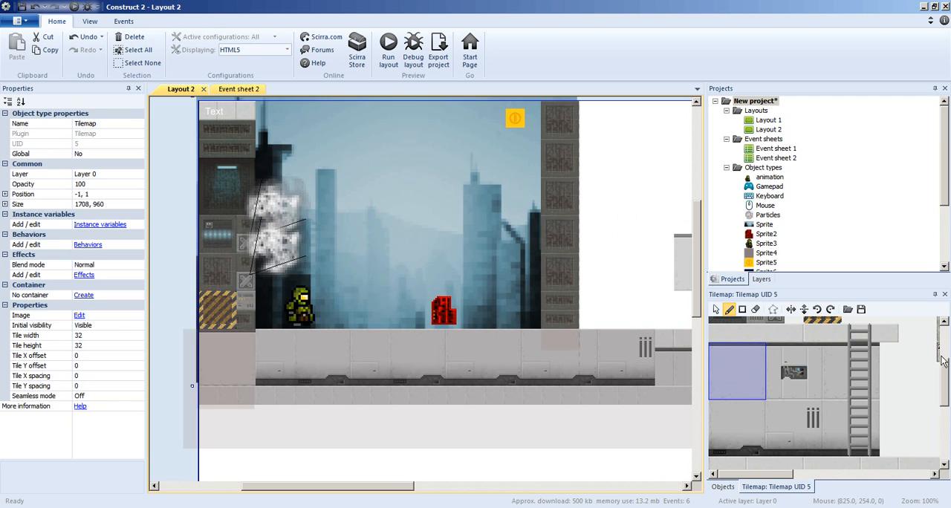
scroll("down", 3)
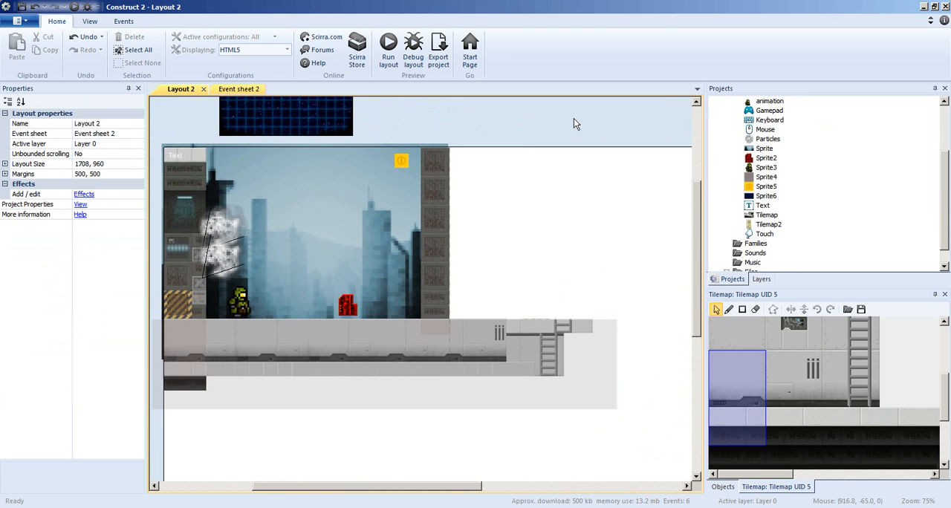
left_click(238, 90)
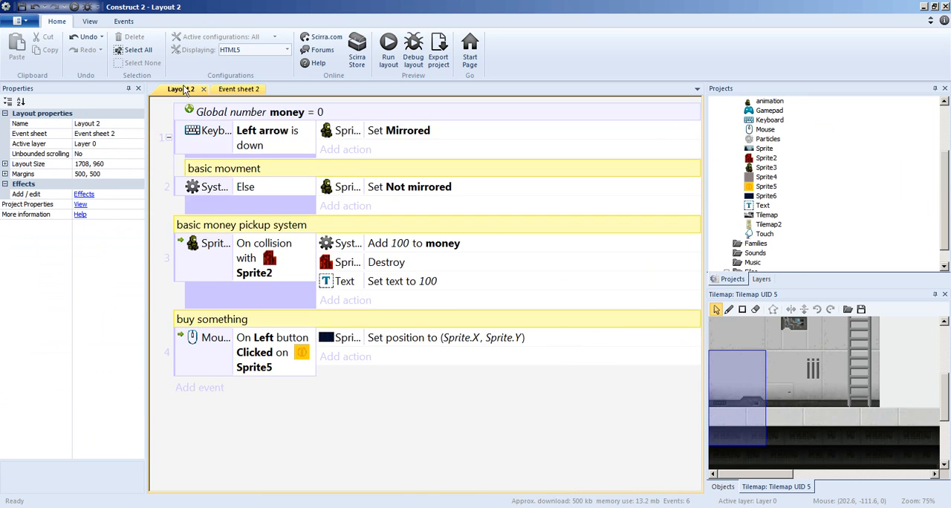
left_click(388, 46)
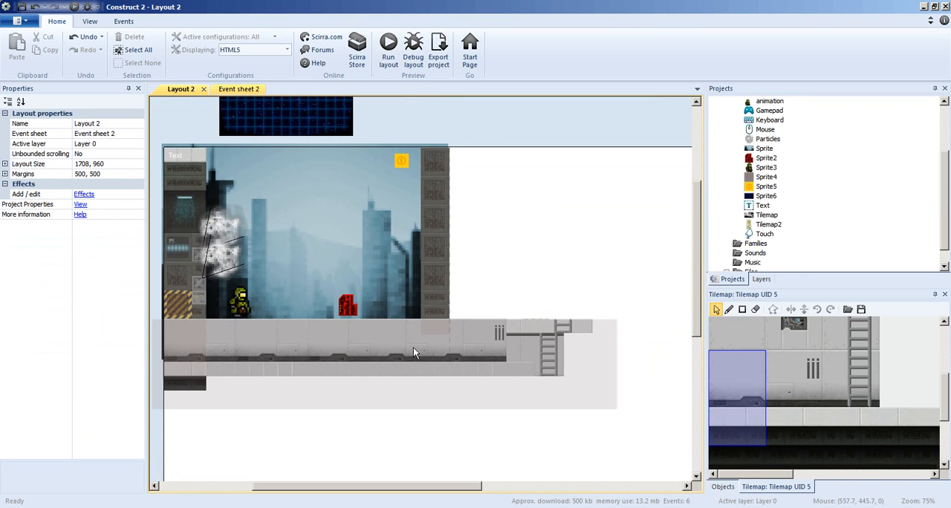
left_click(388, 45)
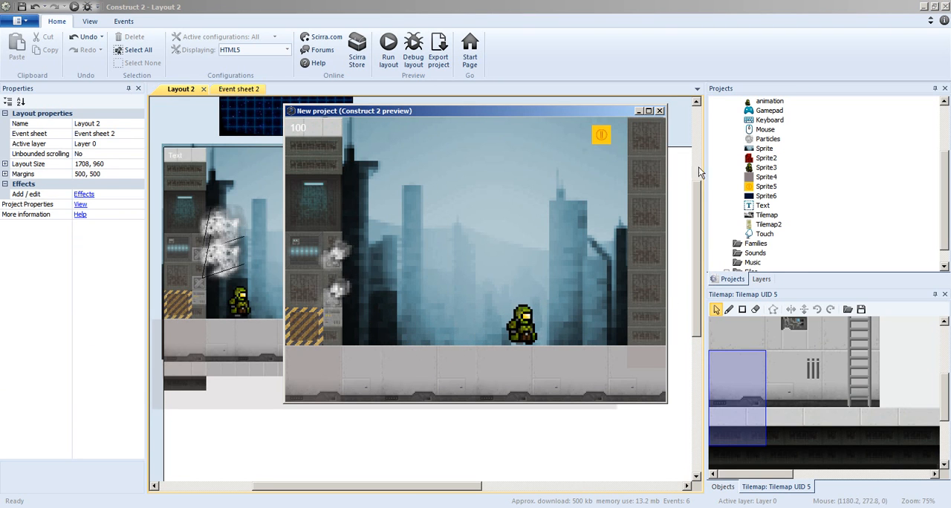
left_click(660, 110)
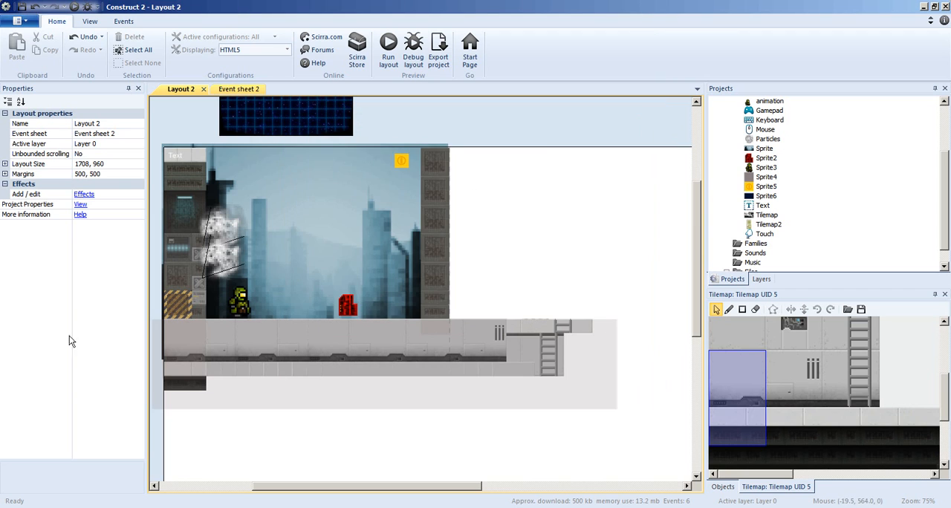
- Inspect the solid floor and the player Sprite3's Platform behavior (max speed 330, jump 650), then go to Event sheet 2
left_click(383, 364)
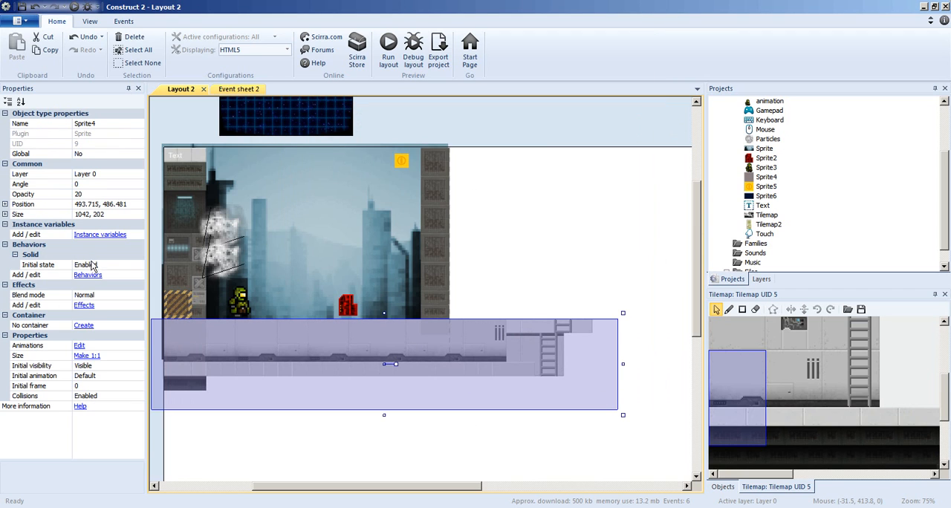
left_click(87, 275)
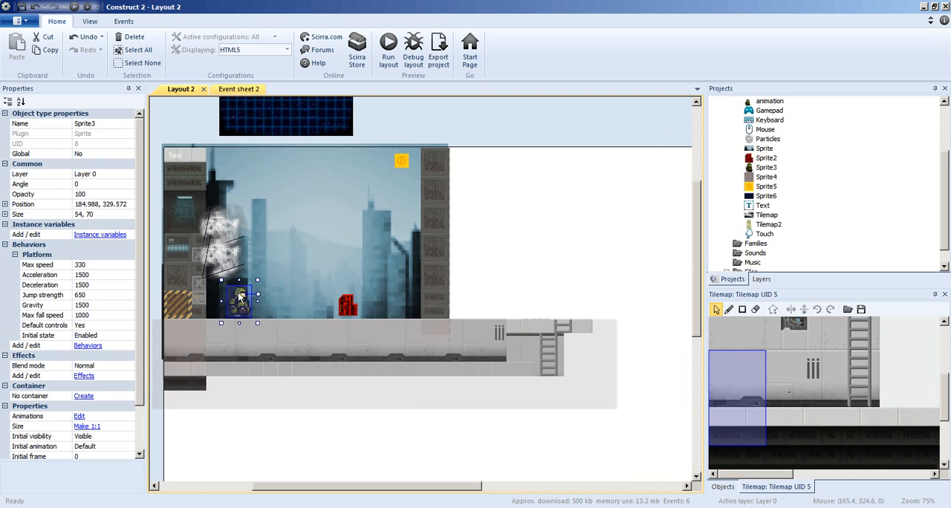
left_click(87, 344)
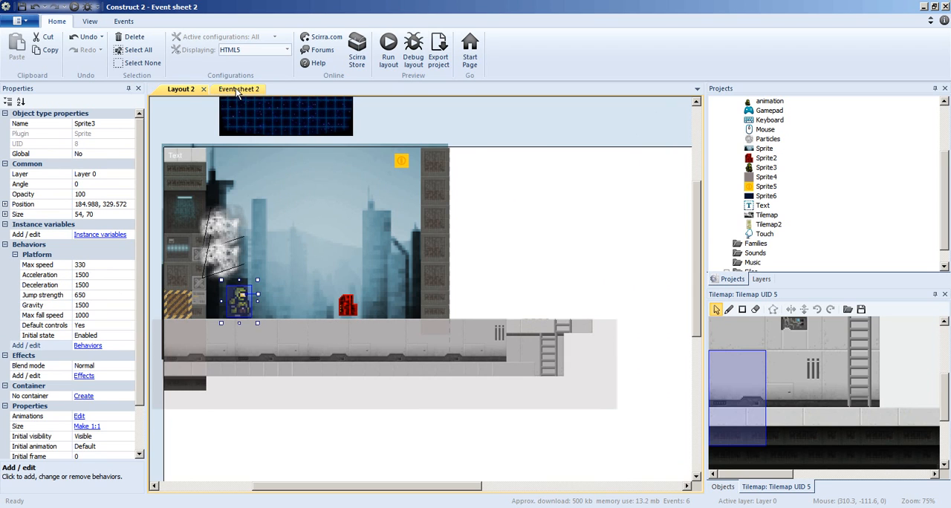
- Move the Keyboard 'Left arrow is down' mirroring event under the 'basic movment' comment
left_click(238, 89)
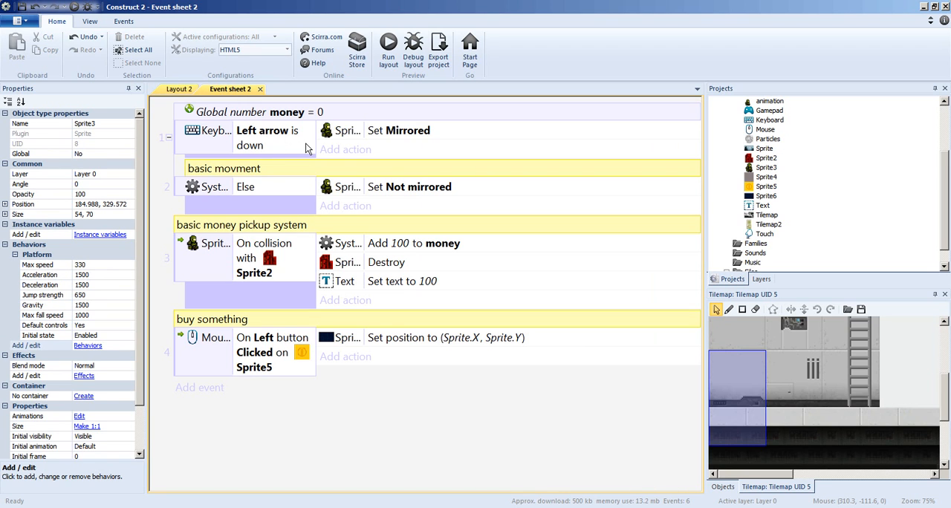
mouse_move(298, 167)
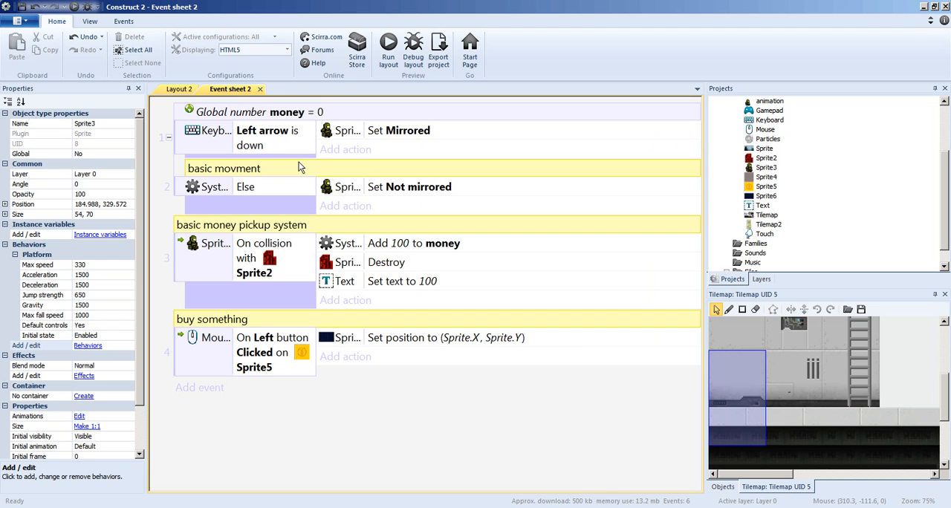
left_click(245, 168)
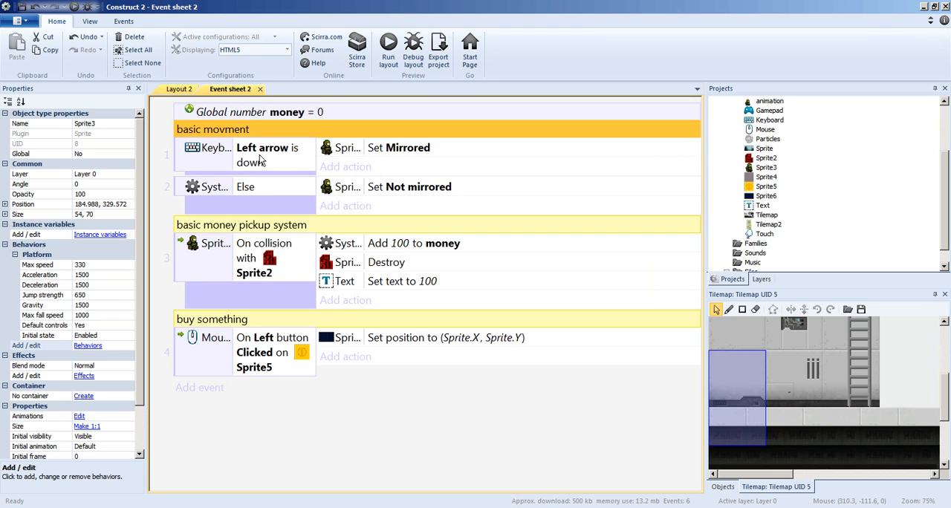
mouse_move(292, 159)
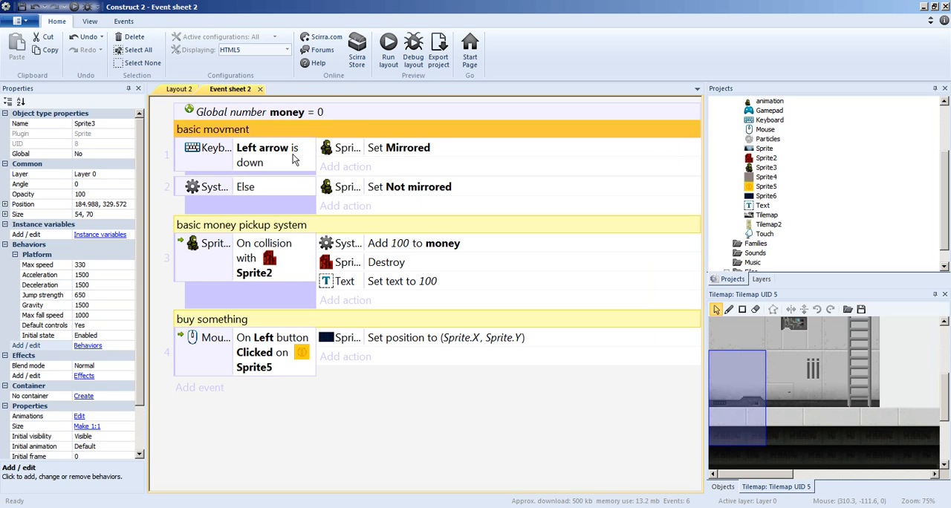
mouse_move(399, 157)
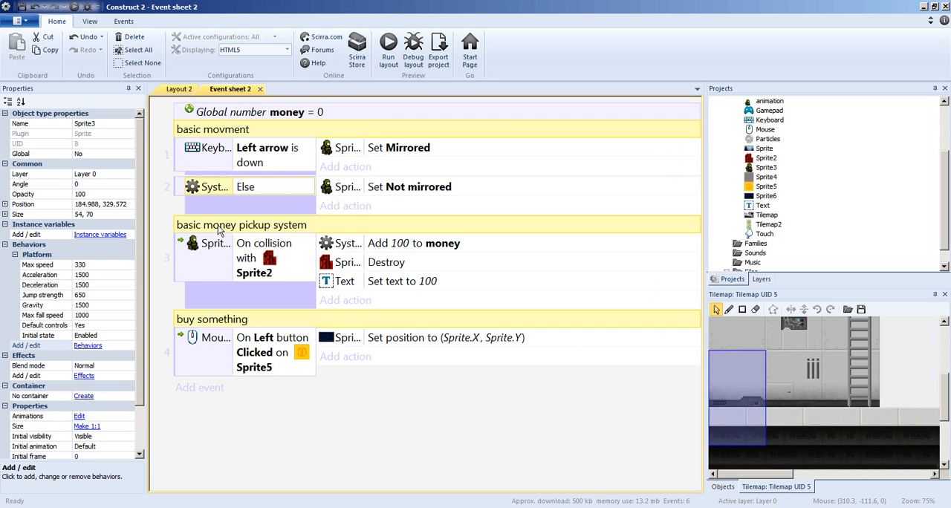
left_click(241, 224)
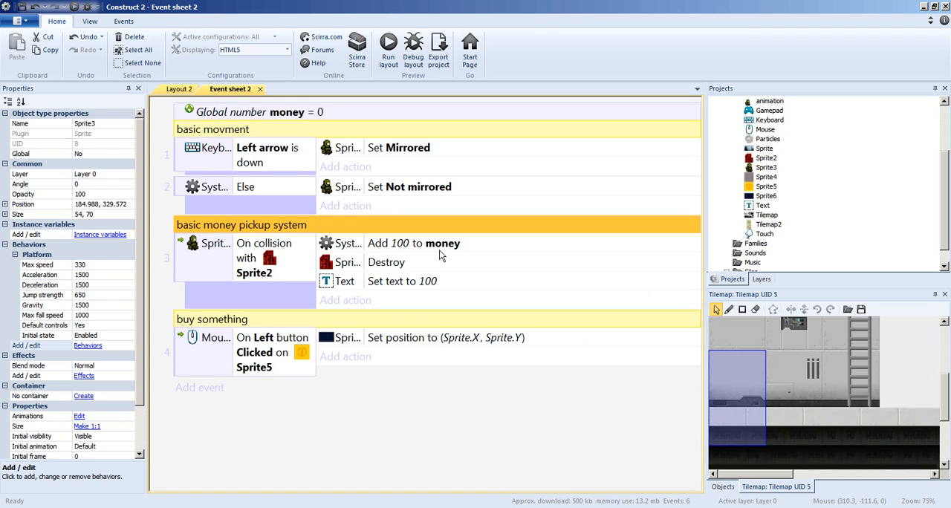
mouse_move(230, 120)
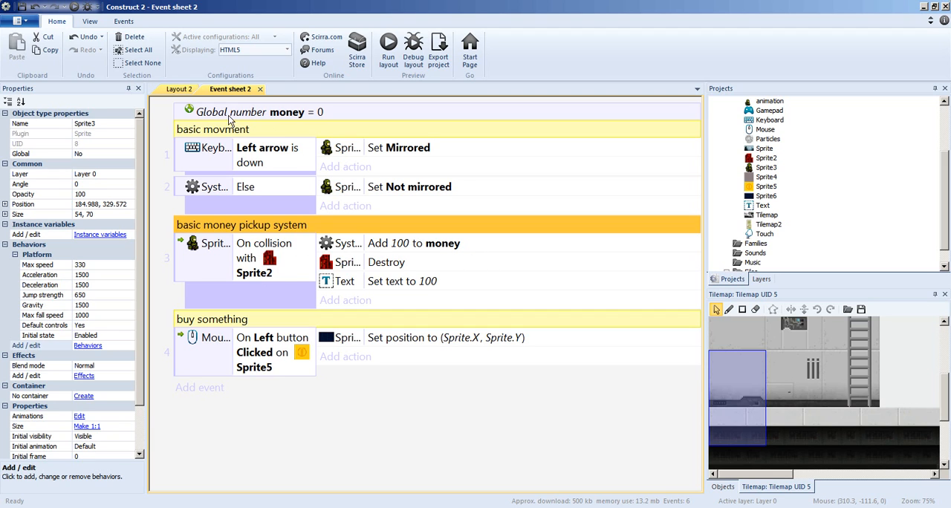
right_click(349, 357)
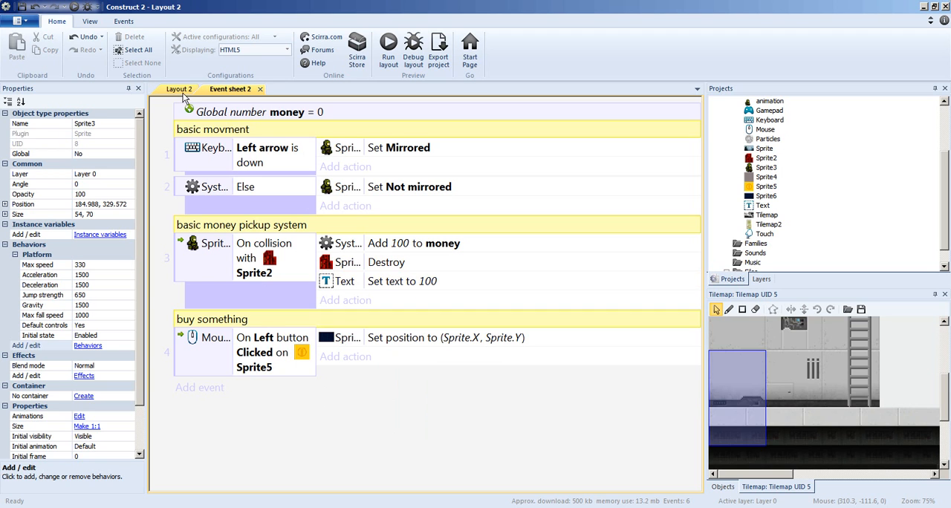
- Run a preview of Layout 2 showing the corner Text object, close it and return to Event sheet 2
left_click(178, 90)
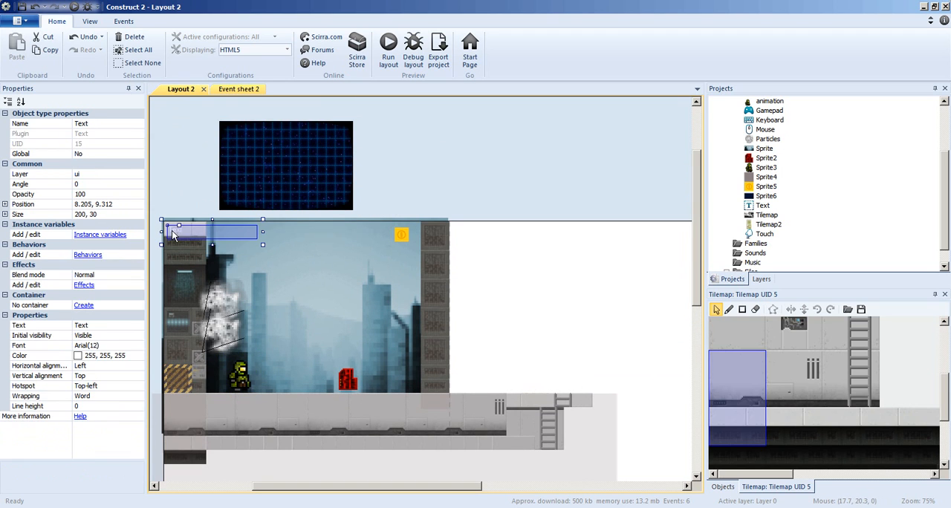
mouse_move(410, 113)
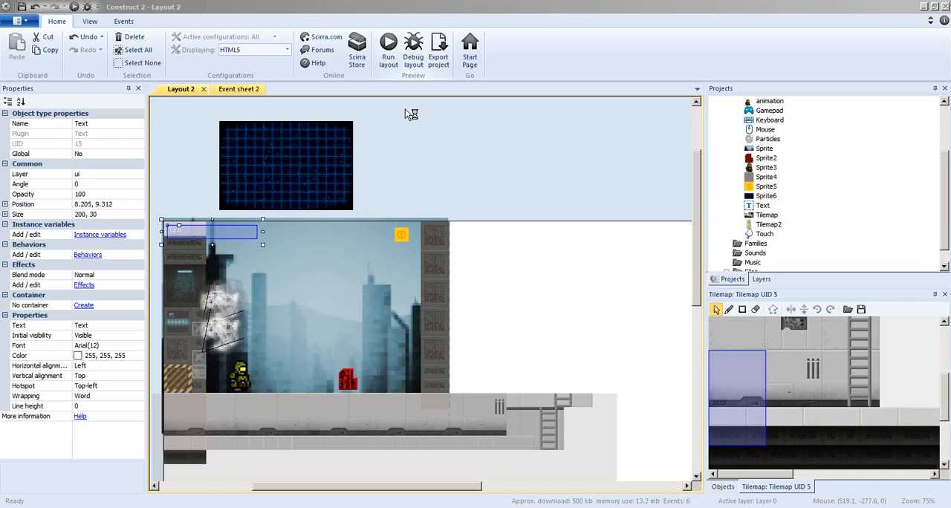
mouse_move(444, 202)
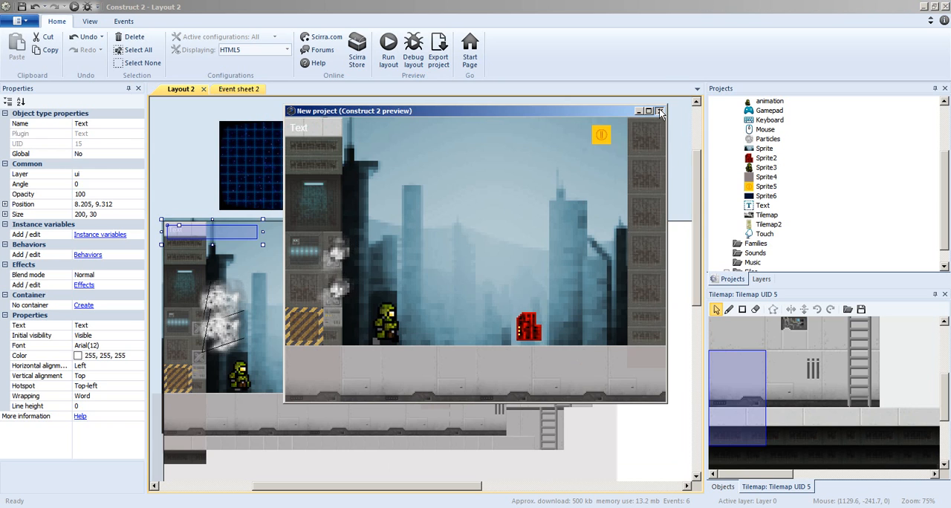
left_click(658, 110)
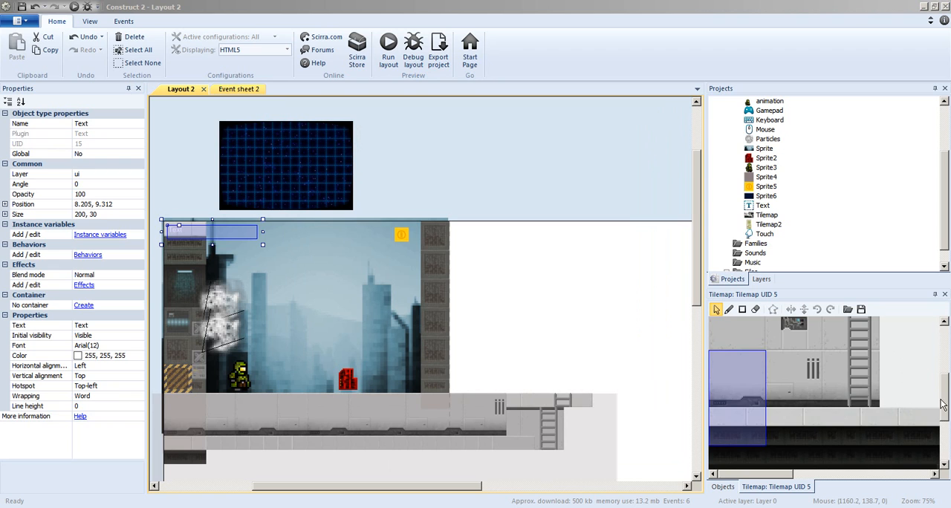
scroll("down", 3)
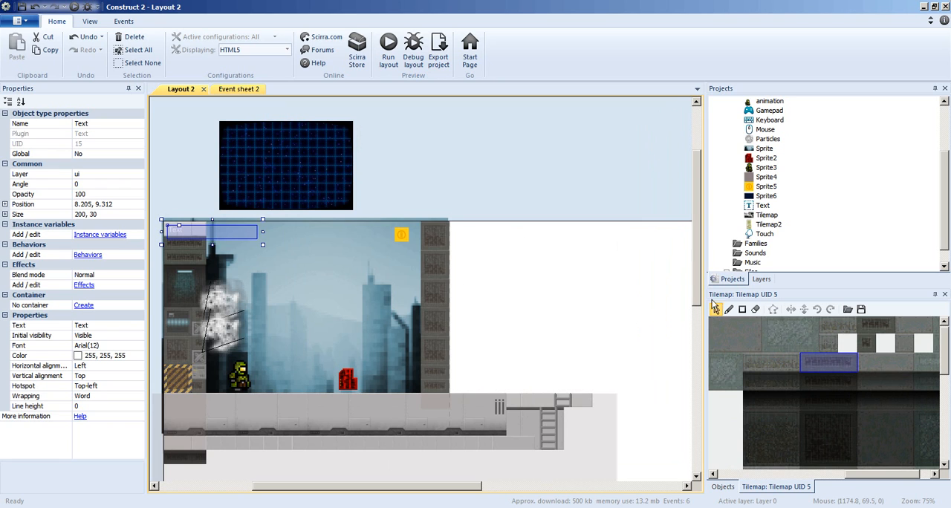
left_click(728, 309)
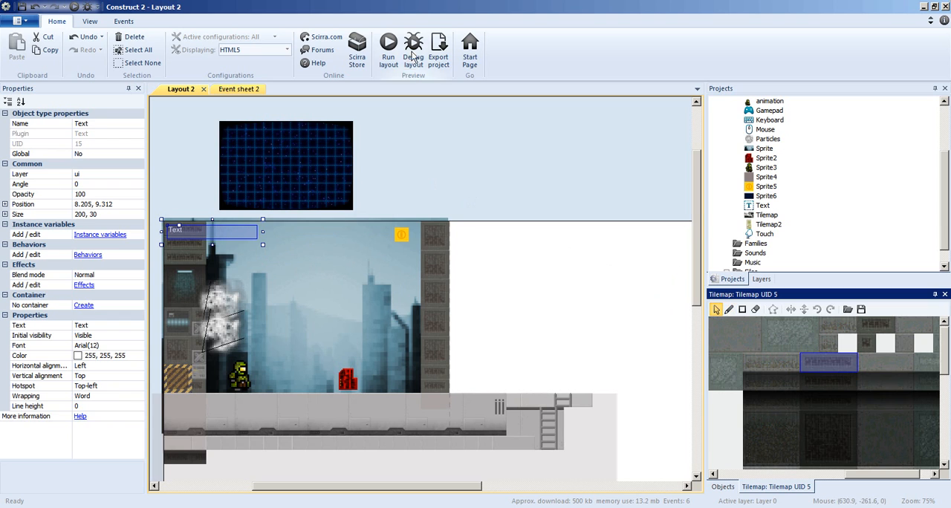
left_click(237, 89)
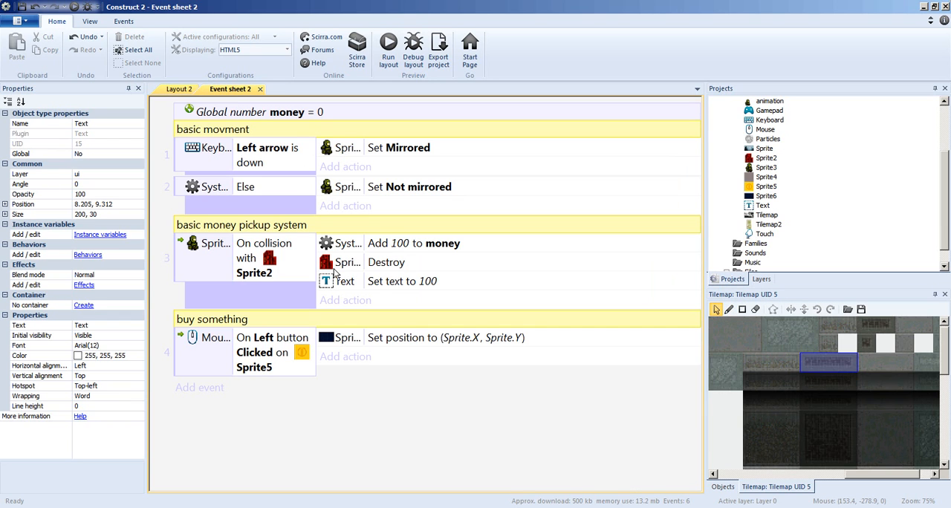
- Review the buy-something action setting position to (Sprite.X, Sprite.Y) on Sprite5 click, leaving it unchanged
left_click(401, 281)
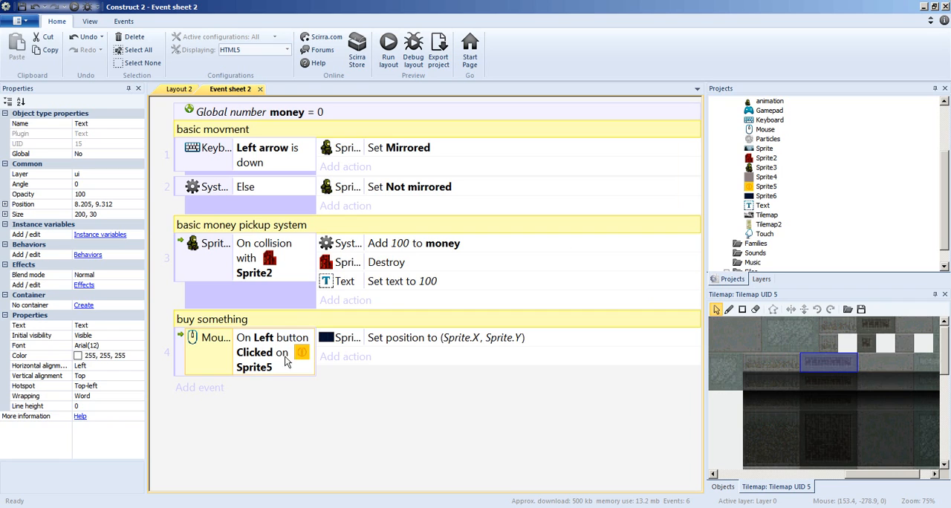
left_click(446, 337)
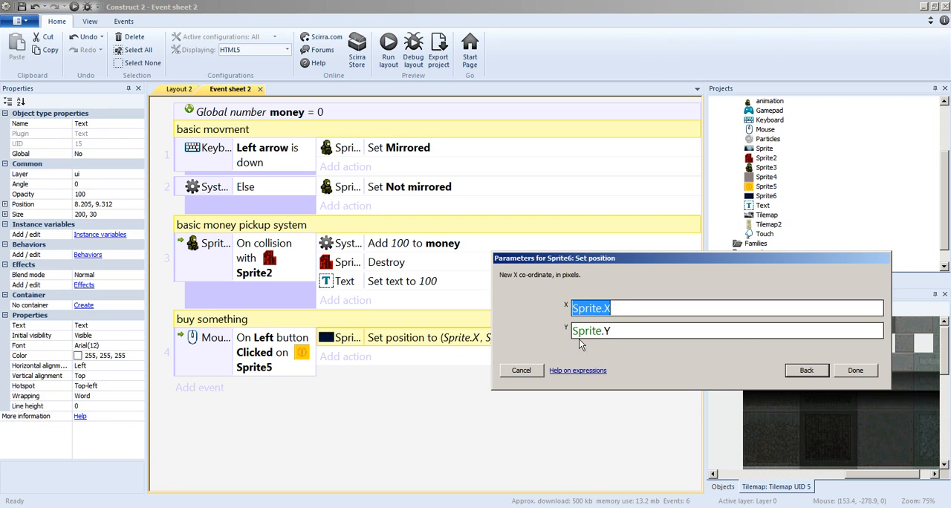
left_click(855, 370)
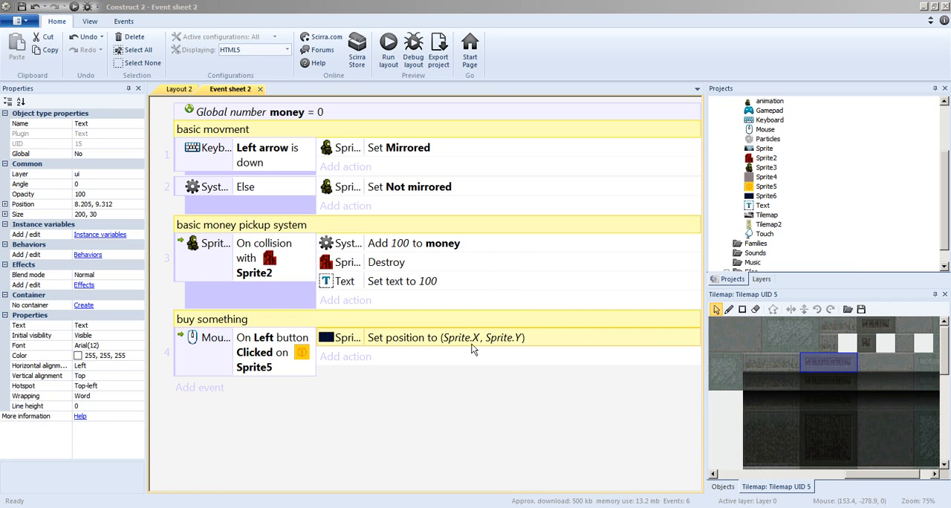
mouse_move(419, 262)
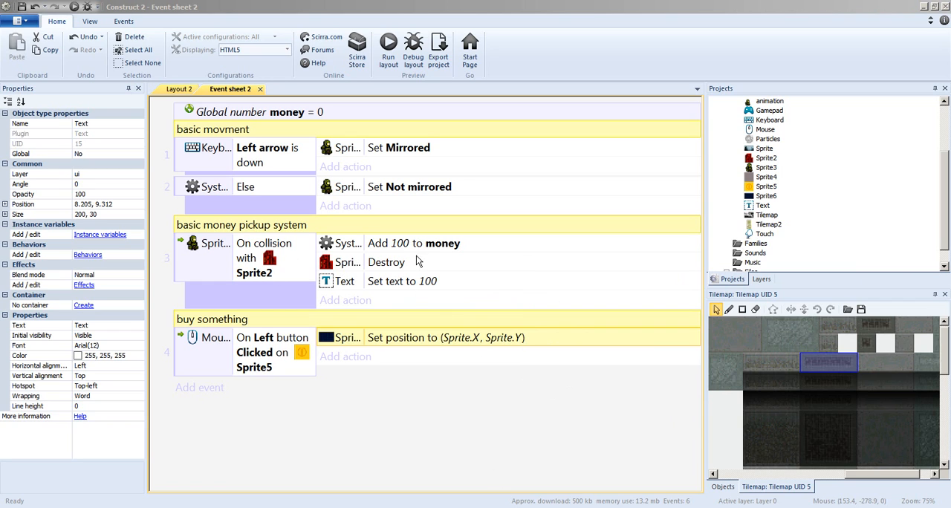
mouse_move(440, 229)
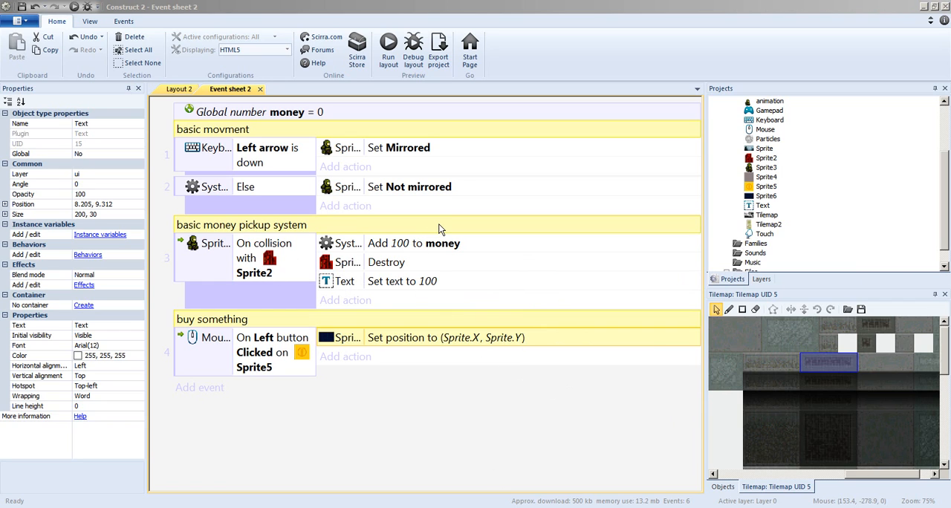
mouse_move(579, 354)
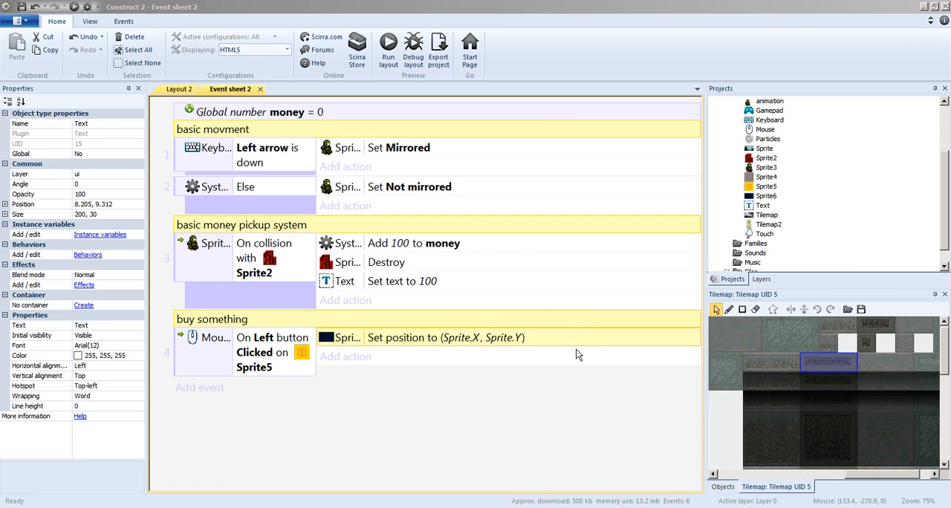
mouse_move(574, 331)
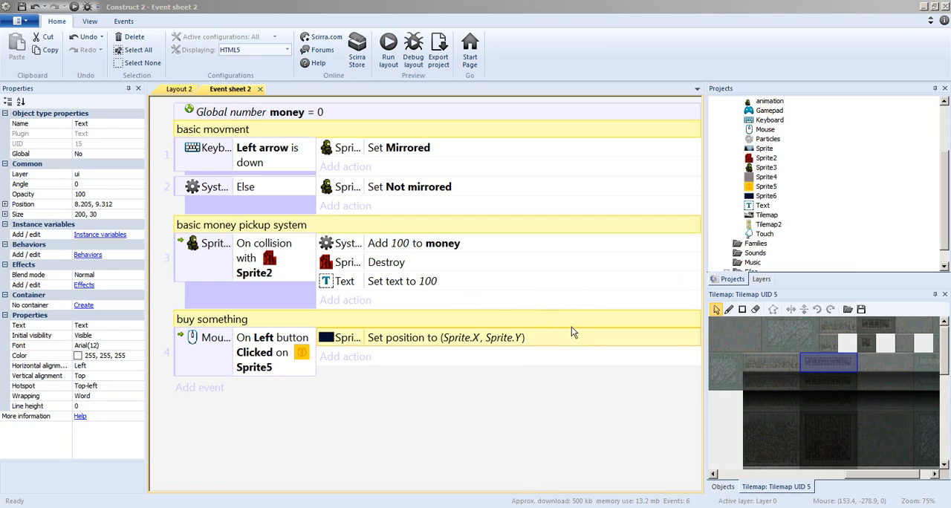
mouse_move(346, 281)
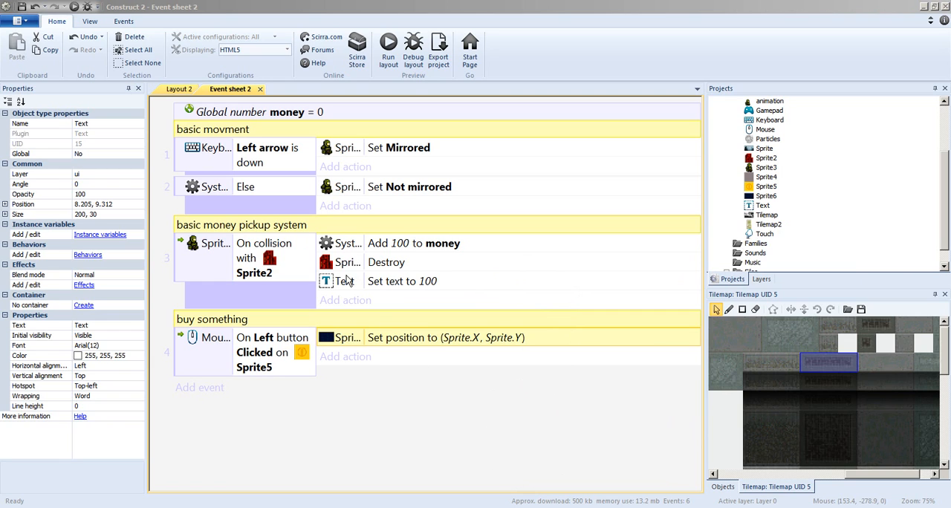
mouse_move(587, 300)
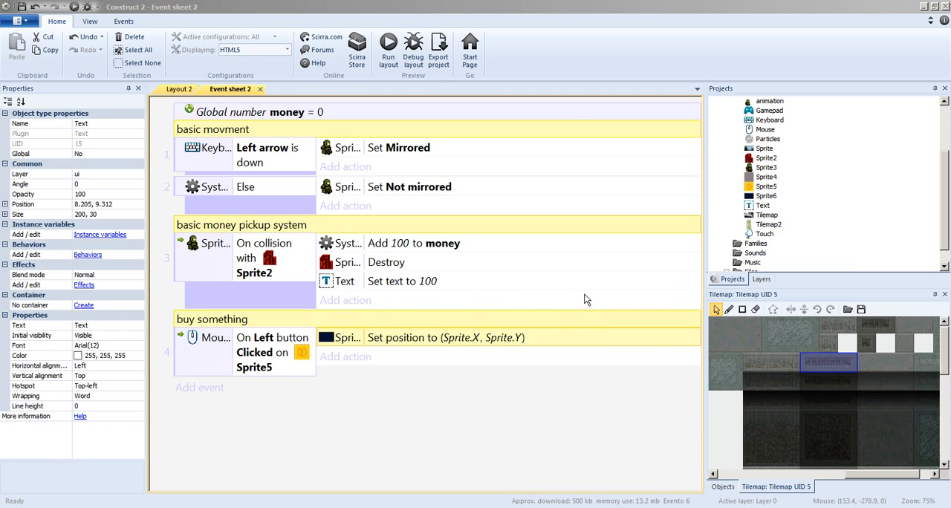
mouse_move(266, 481)
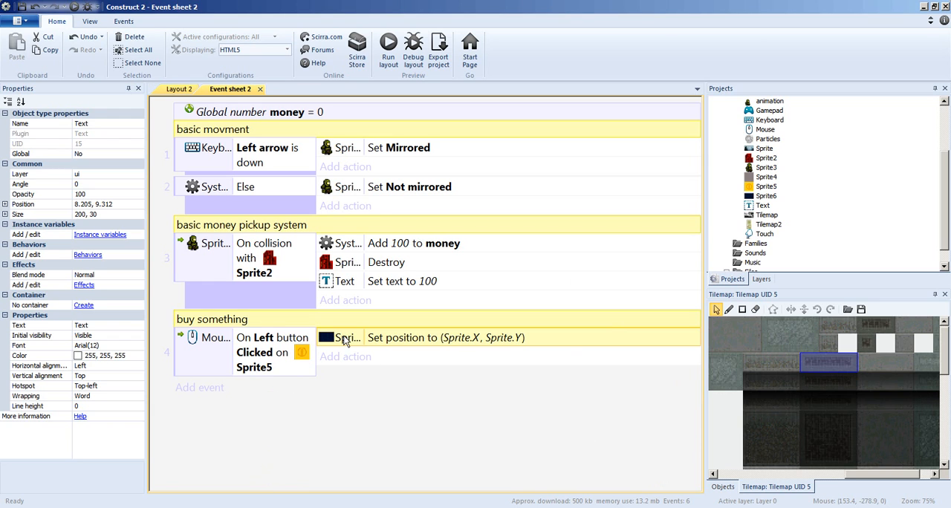
double_click(444, 337)
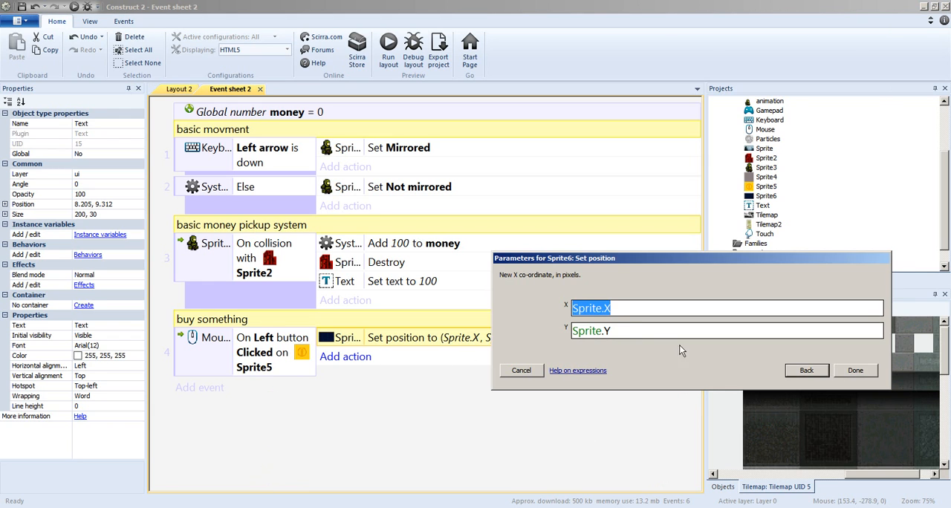
left_click(855, 370)
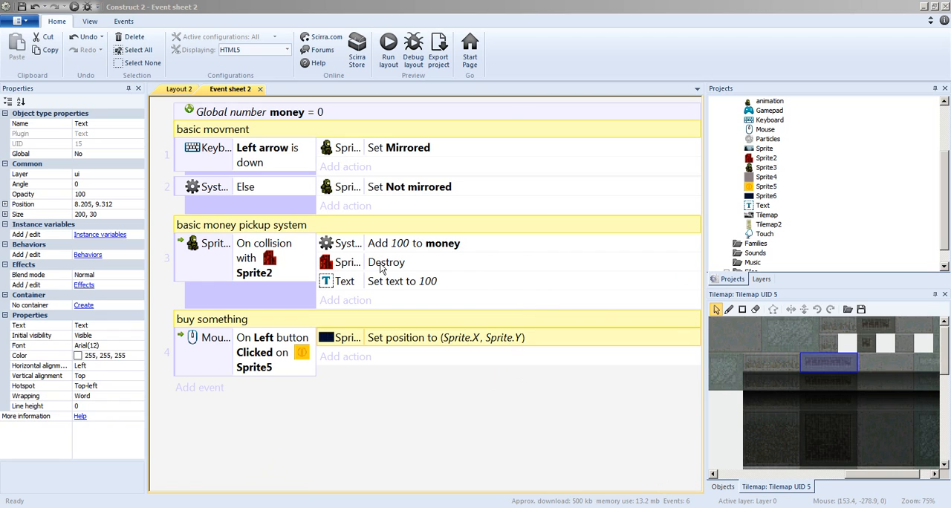
mouse_move(390, 294)
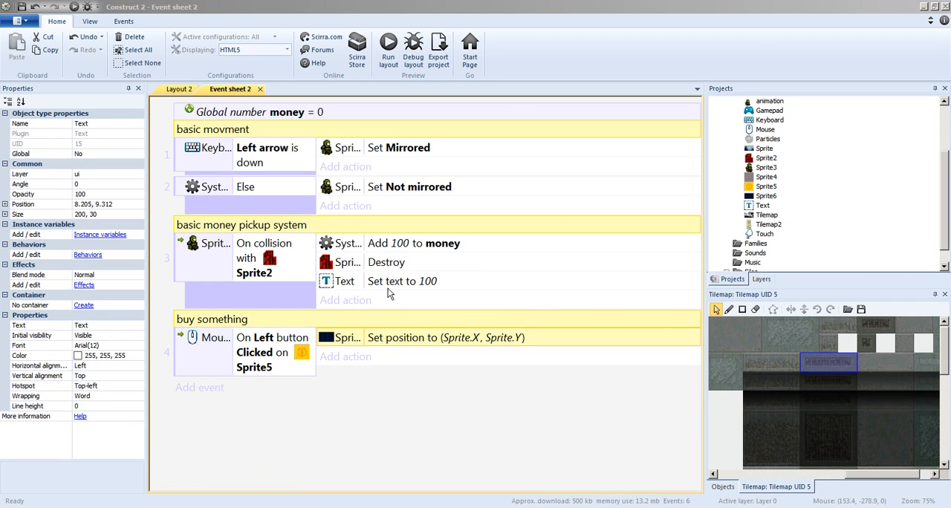
mouse_move(548, 221)
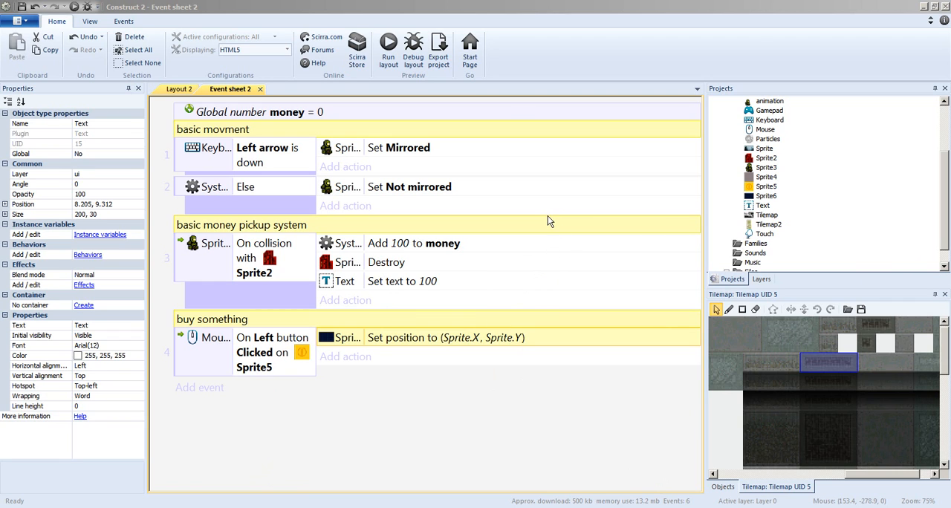
mouse_move(419, 235)
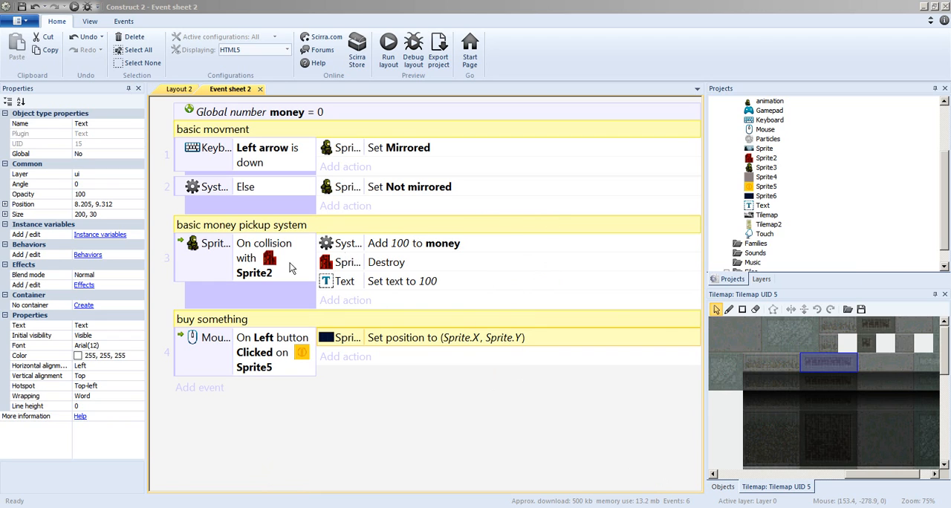
mouse_move(395, 299)
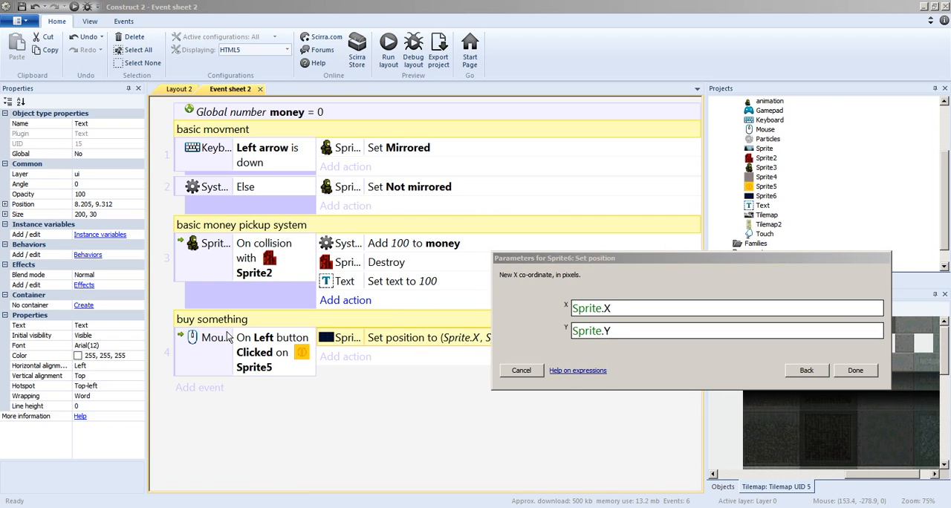
mouse_move(461, 341)
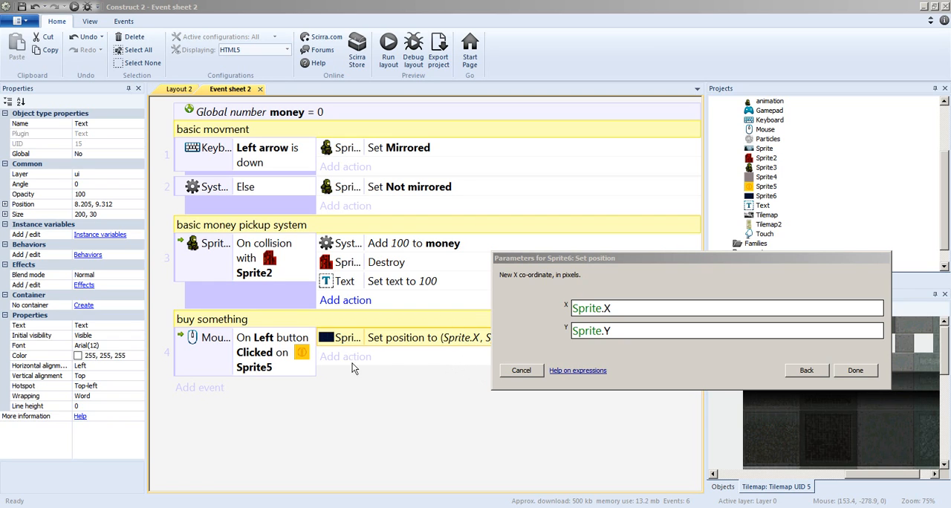
mouse_move(260, 359)
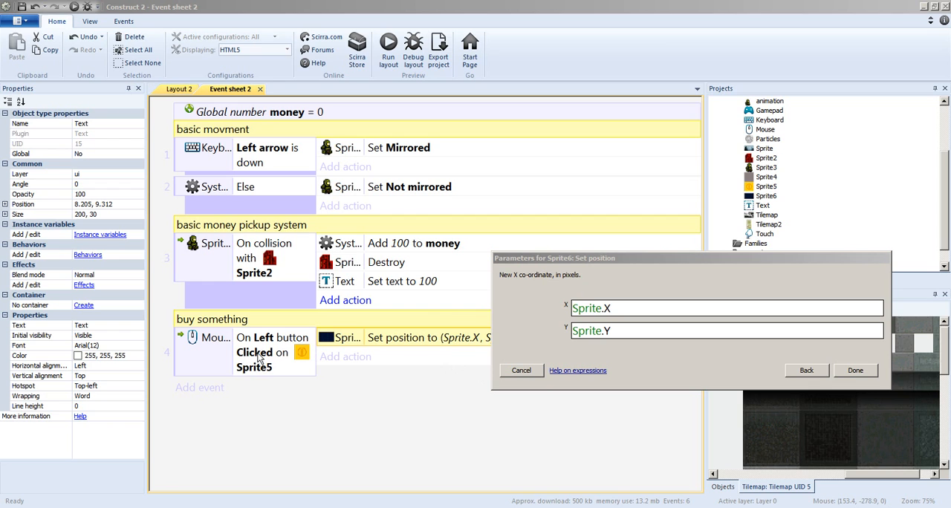
mouse_move(520, 371)
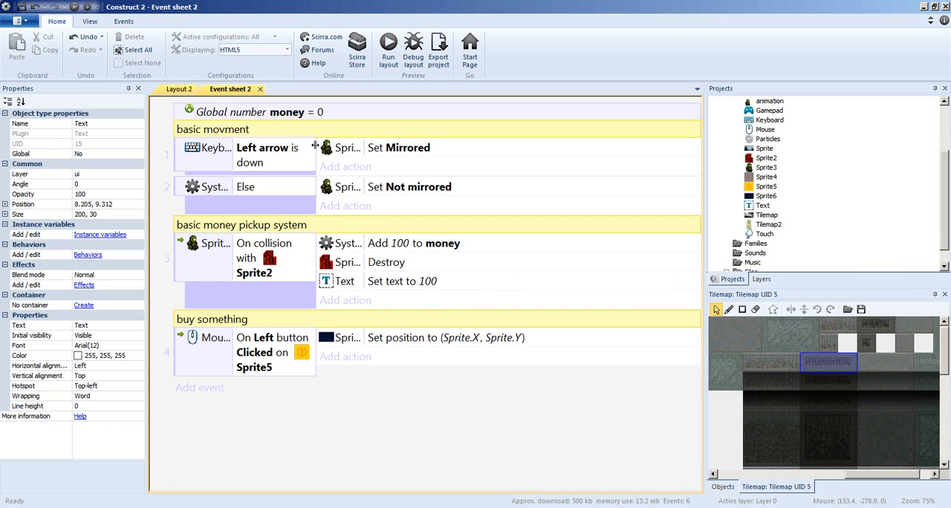
- Set the Particles object's Blend mode property to Additive in Layout 2
left_click(180, 89)
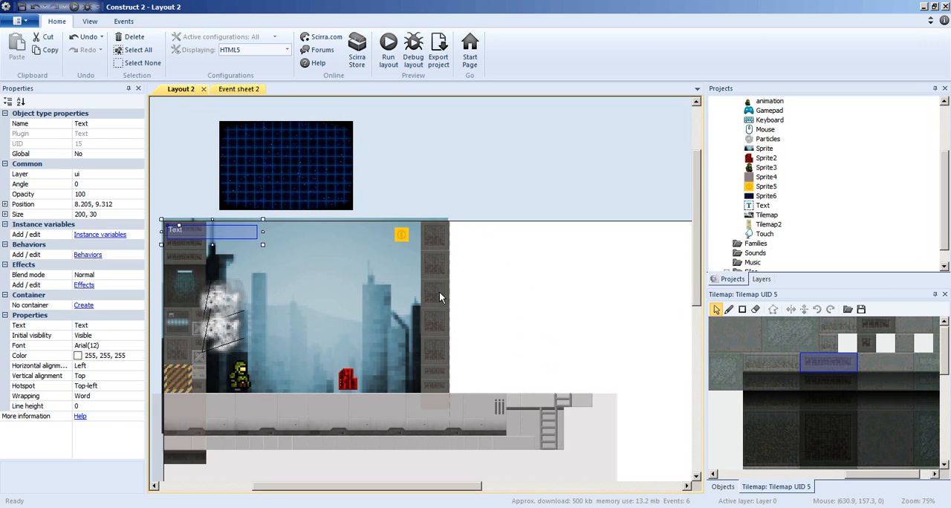
mouse_move(282, 339)
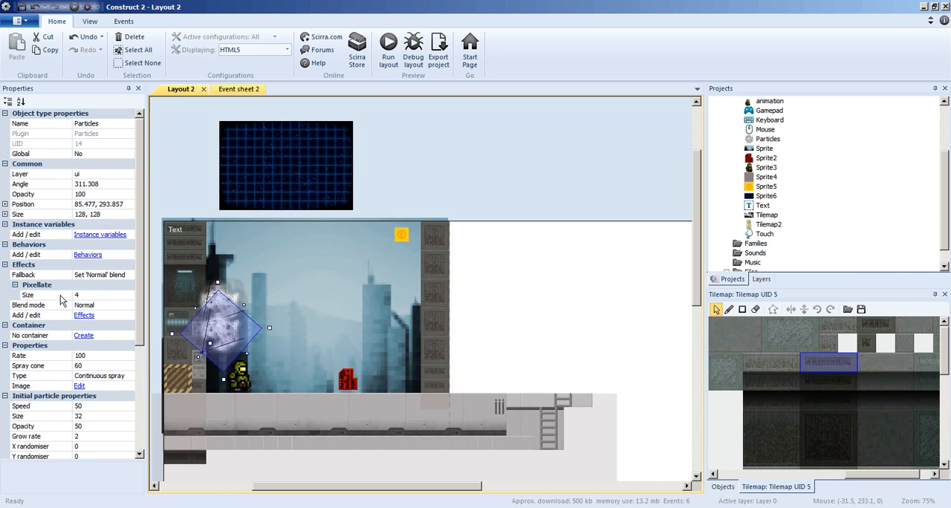
mouse_move(87, 256)
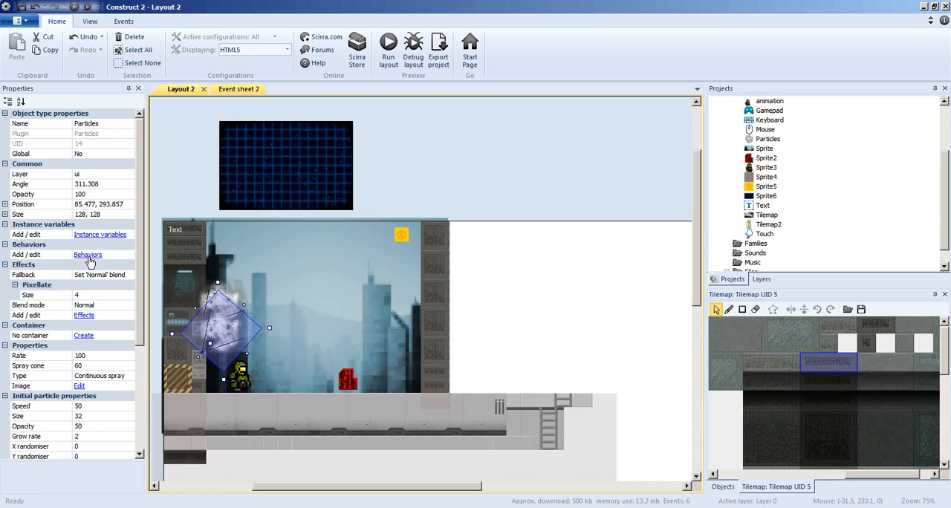
left_click(88, 254)
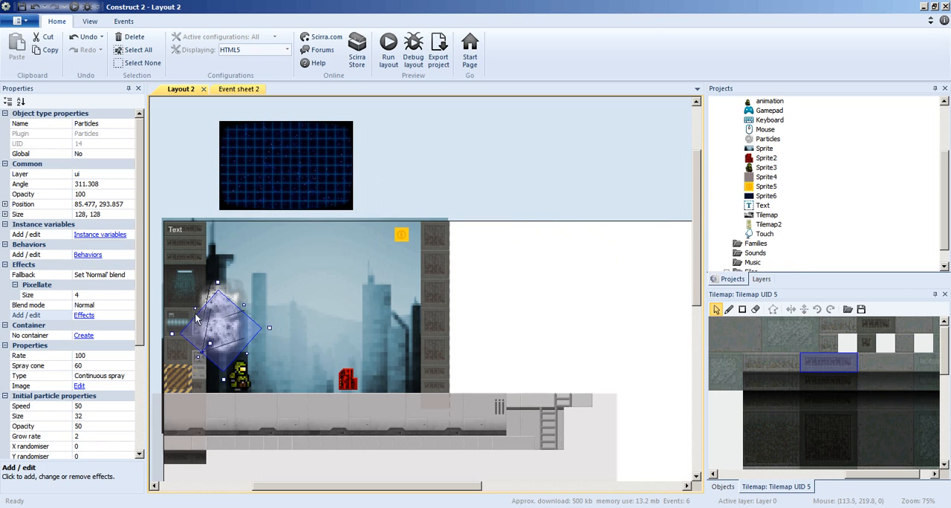
left_click(83, 304)
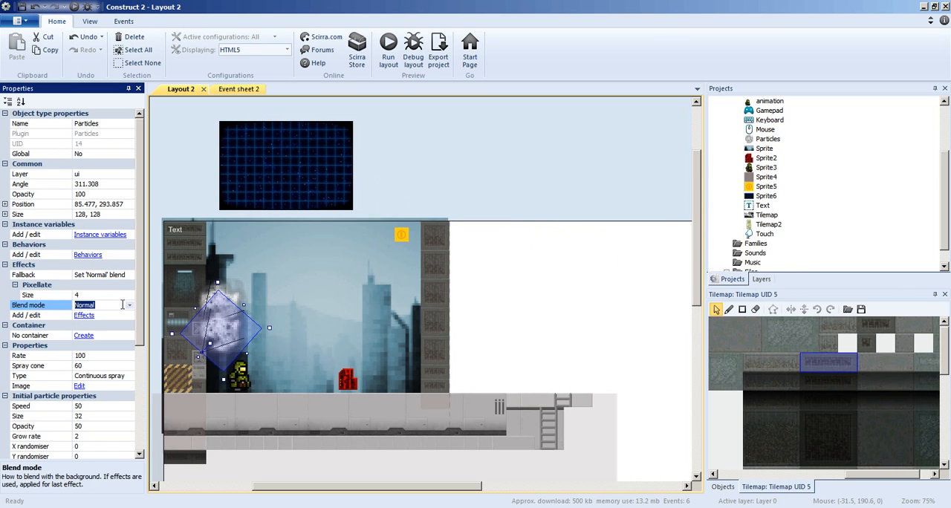
left_click(129, 305)
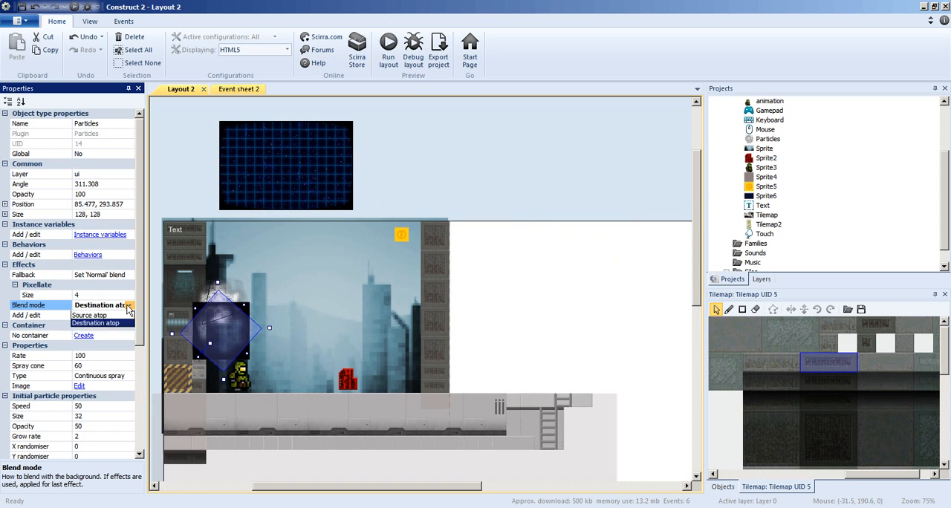
left_click(89, 306)
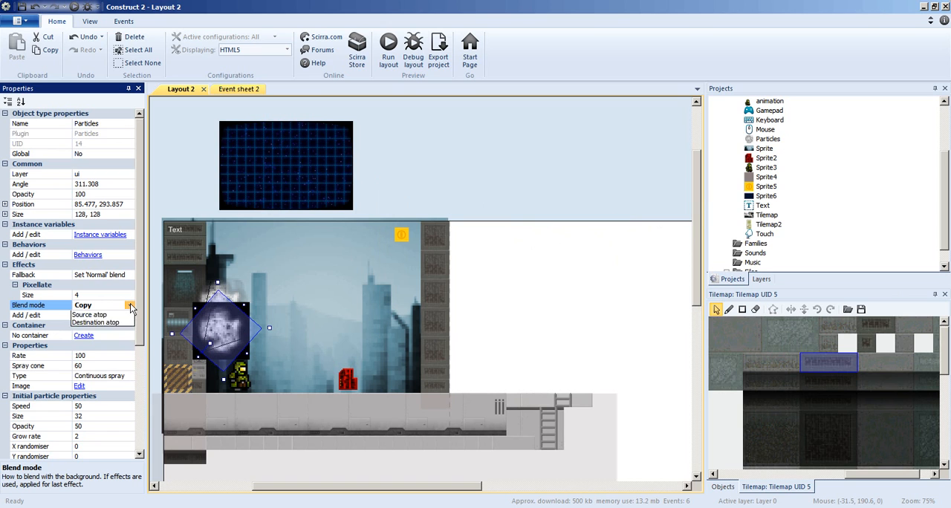
left_click(89, 305)
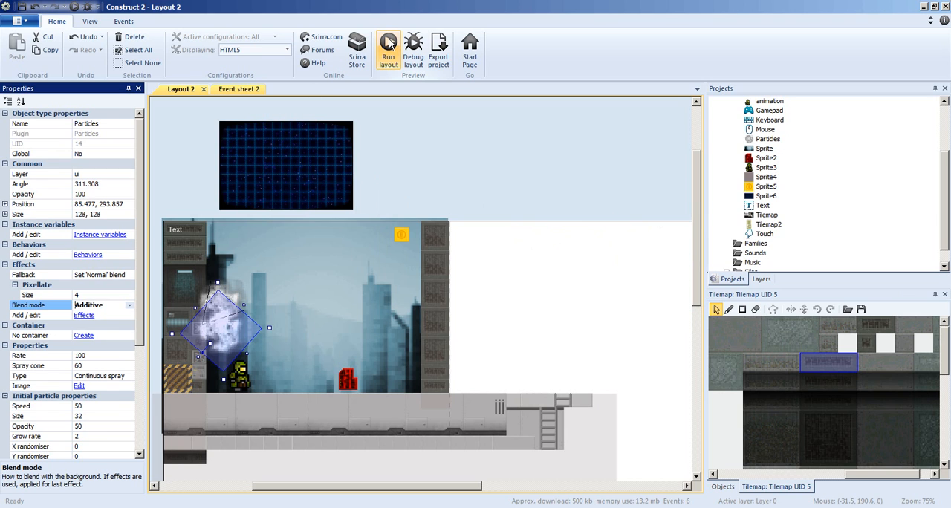
mouse_move(375, 80)
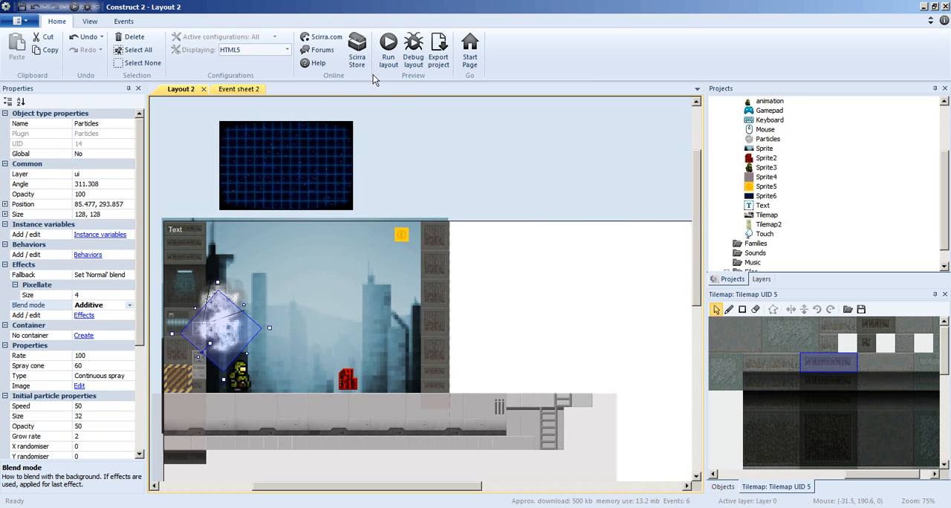
left_click(387, 44)
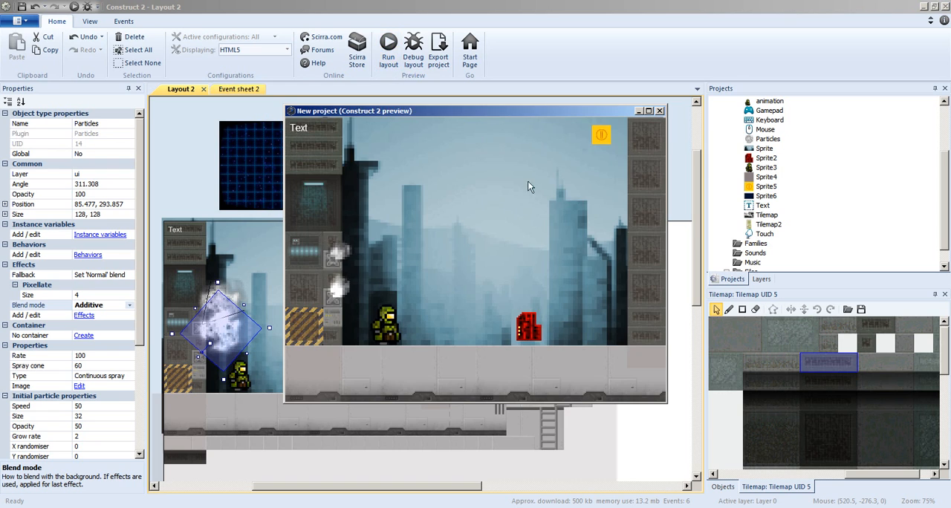
mouse_move(608, 197)
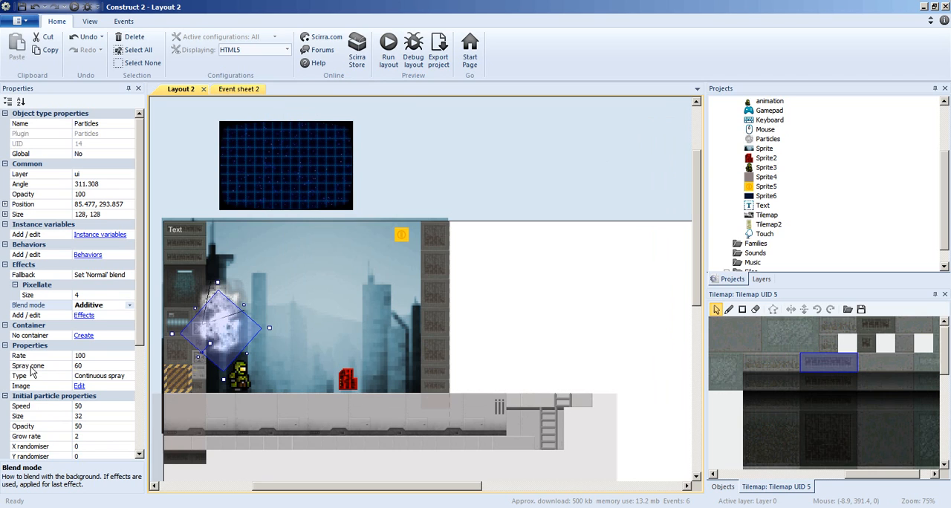
mouse_move(46, 367)
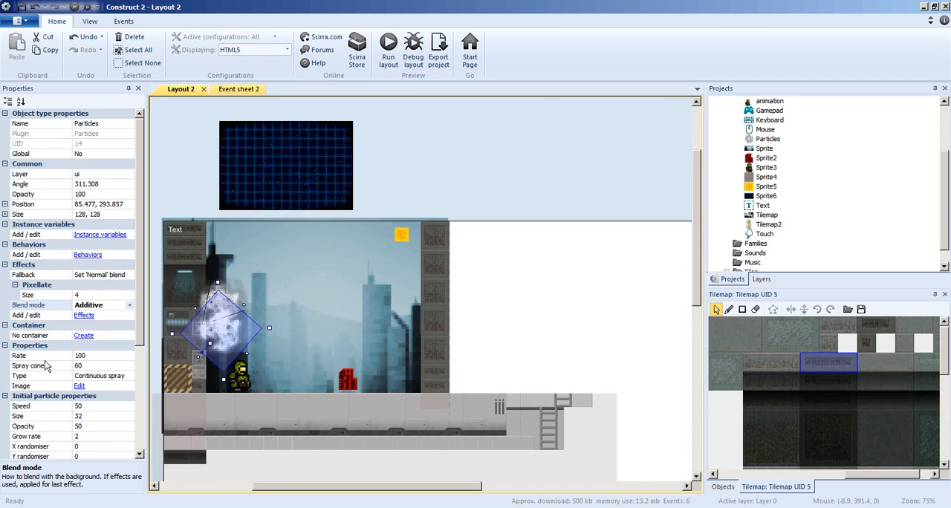
mouse_move(350, 271)
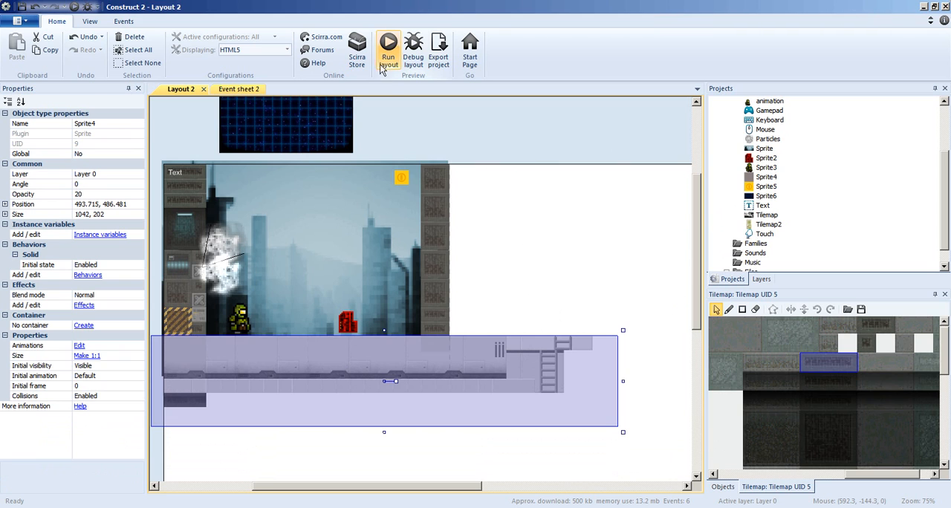
left_click(388, 46)
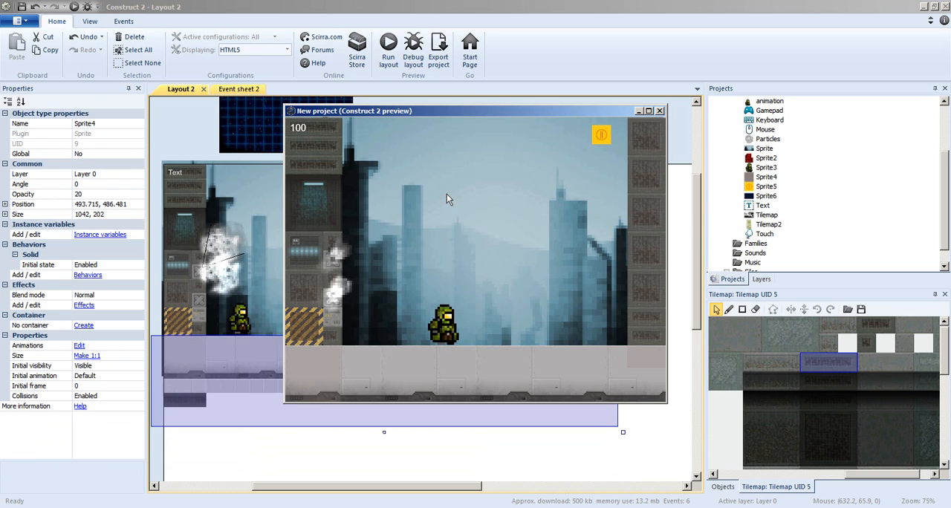
mouse_move(553, 150)
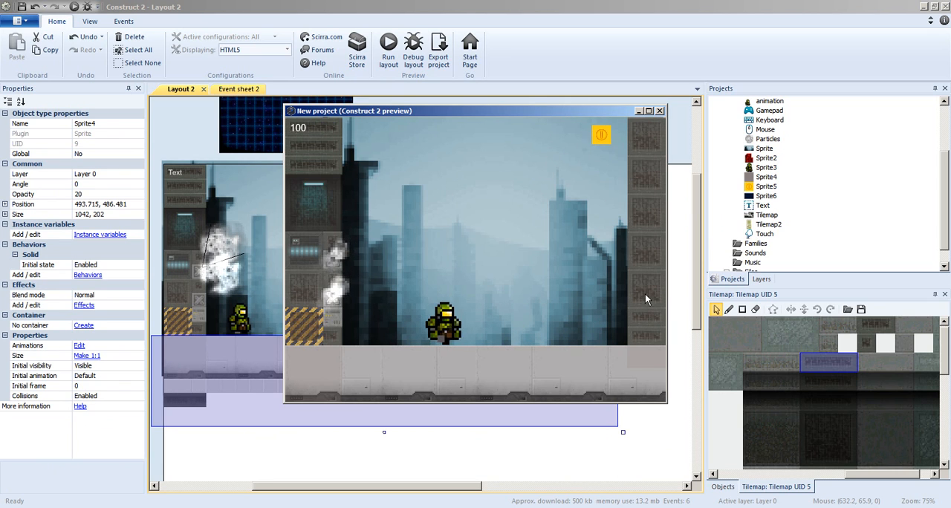
mouse_move(634, 192)
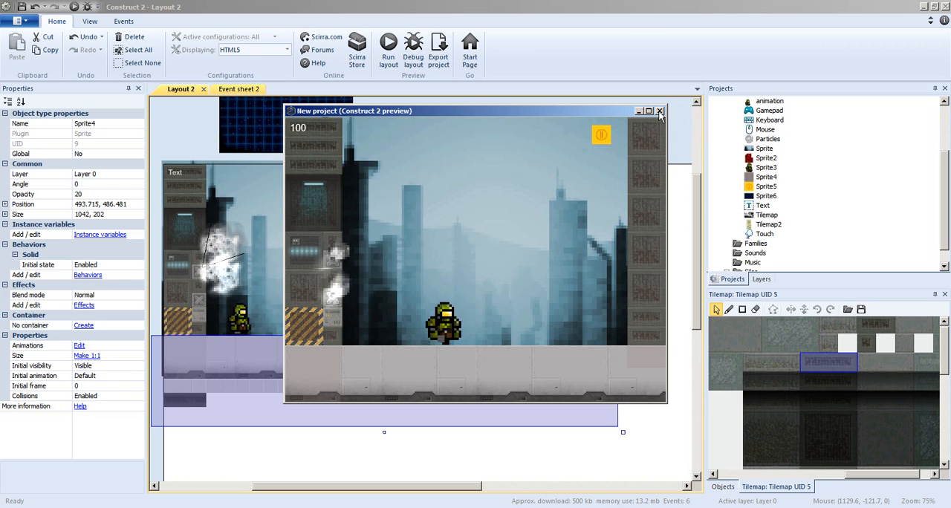
left_click(660, 110)
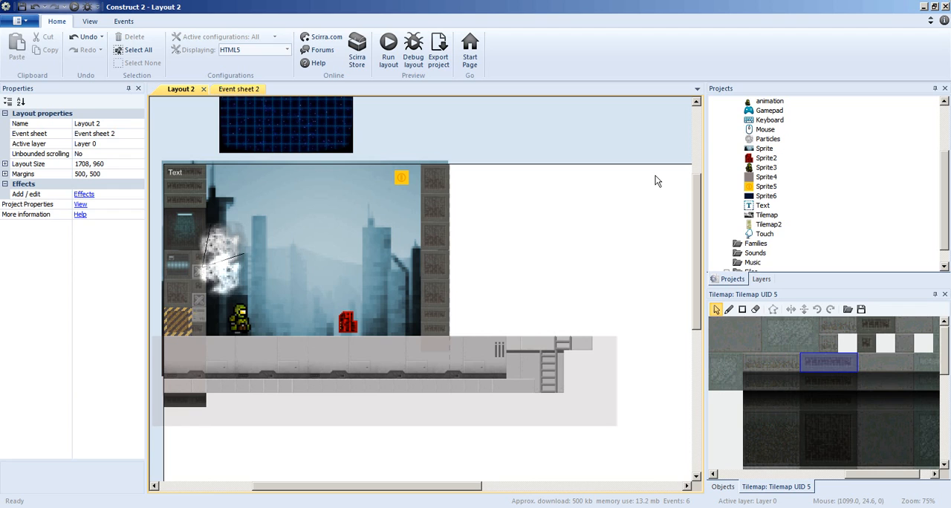
mouse_move(603, 490)
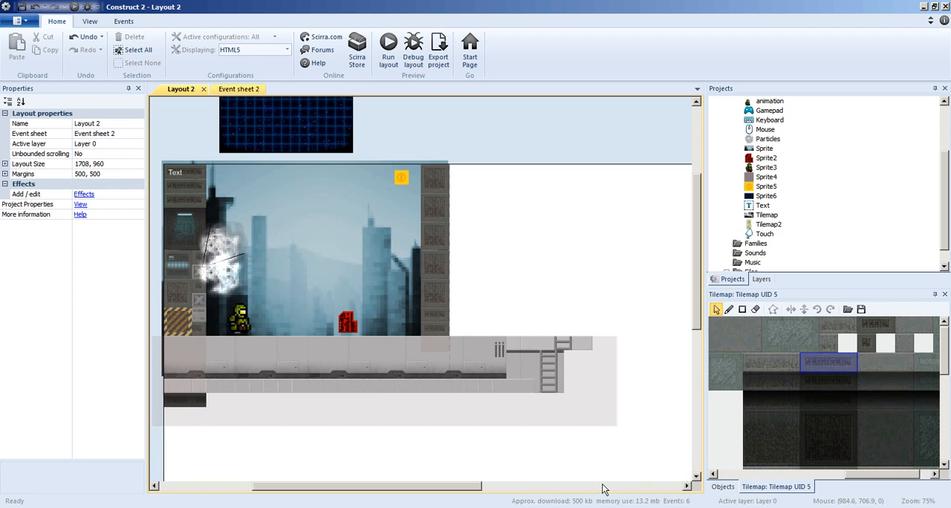